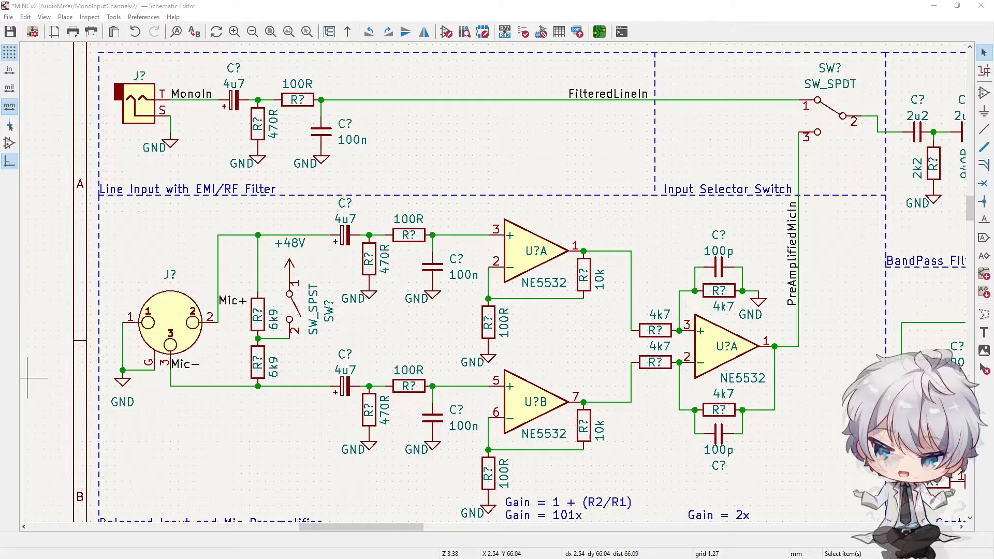
pyautogui.moveTo(227, 507)
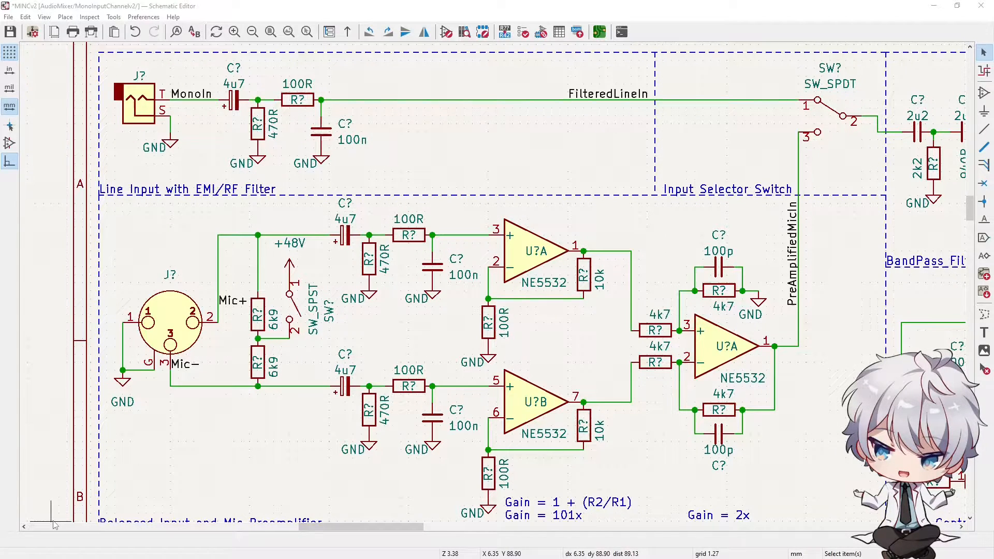
pyautogui.moveTo(196, 482)
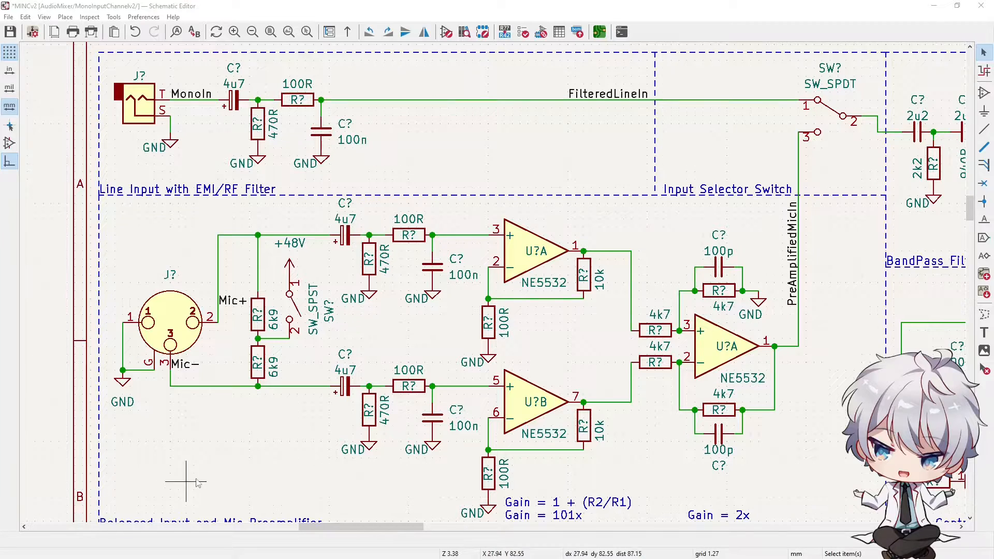
pyautogui.moveTo(244, 471)
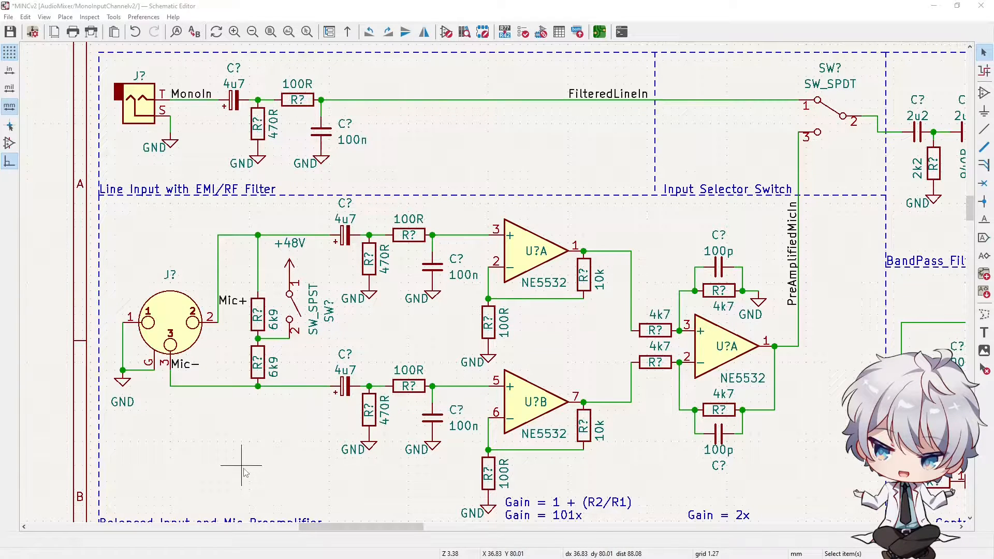
pyautogui.moveTo(322, 483)
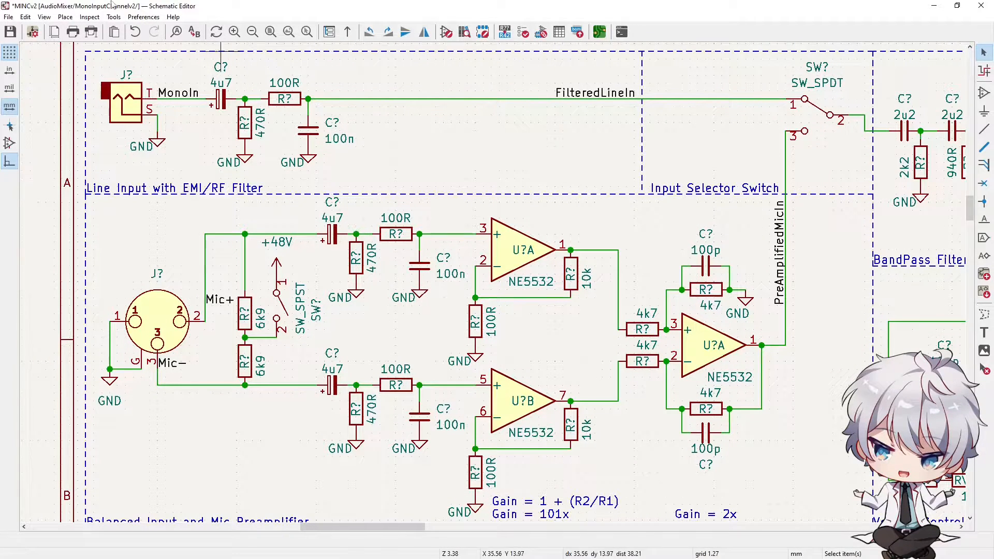
pyautogui.moveTo(259, 101)
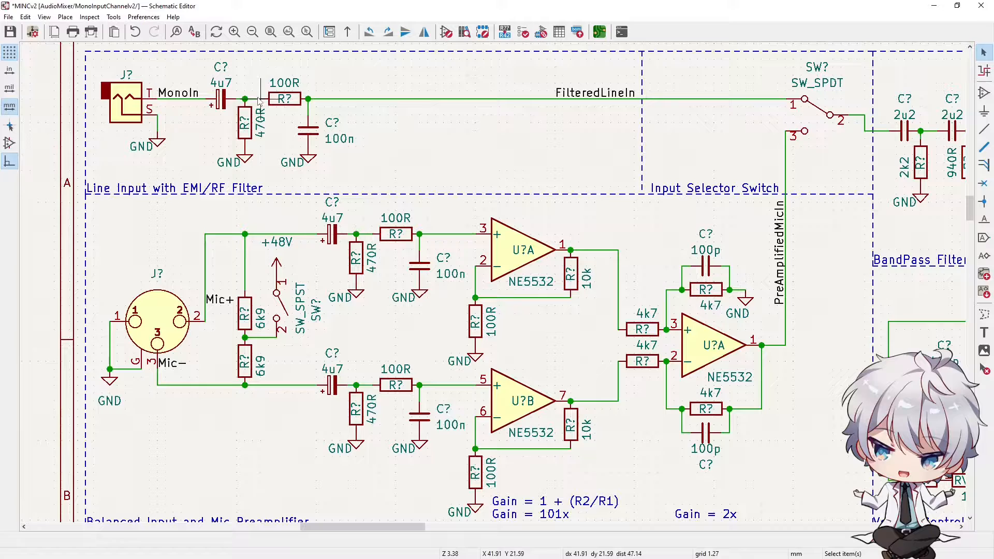
pyautogui.moveTo(348, 164)
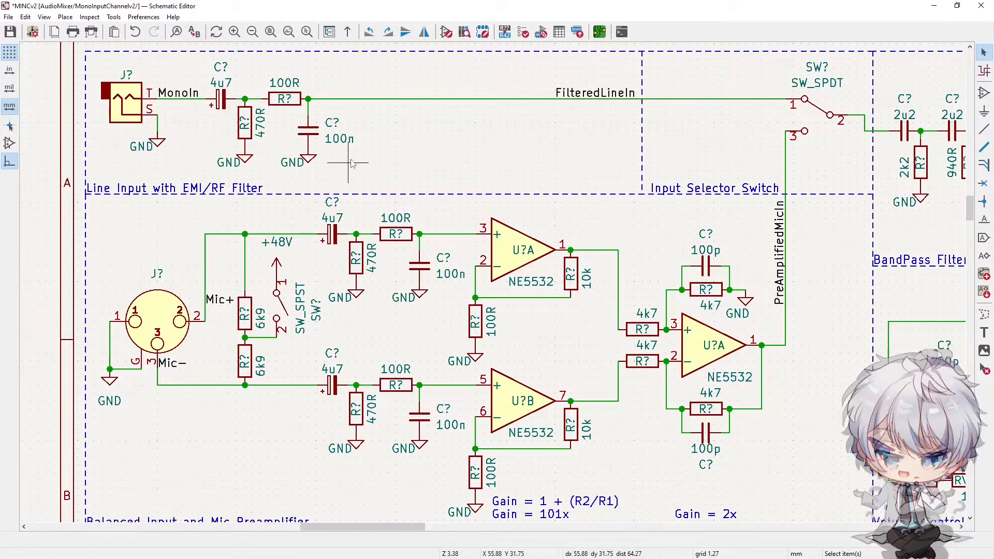
pyautogui.moveTo(251, 111)
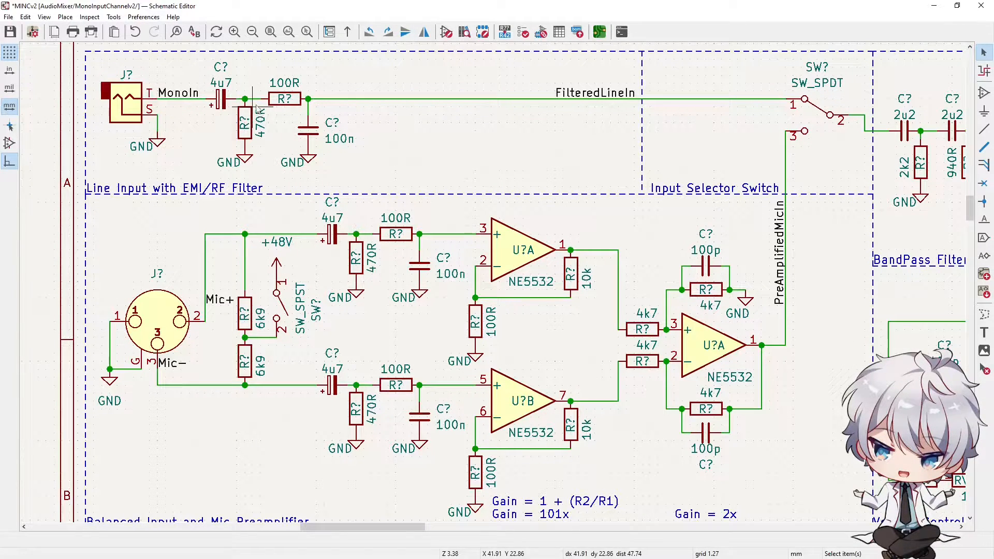
pyautogui.moveTo(793, 107)
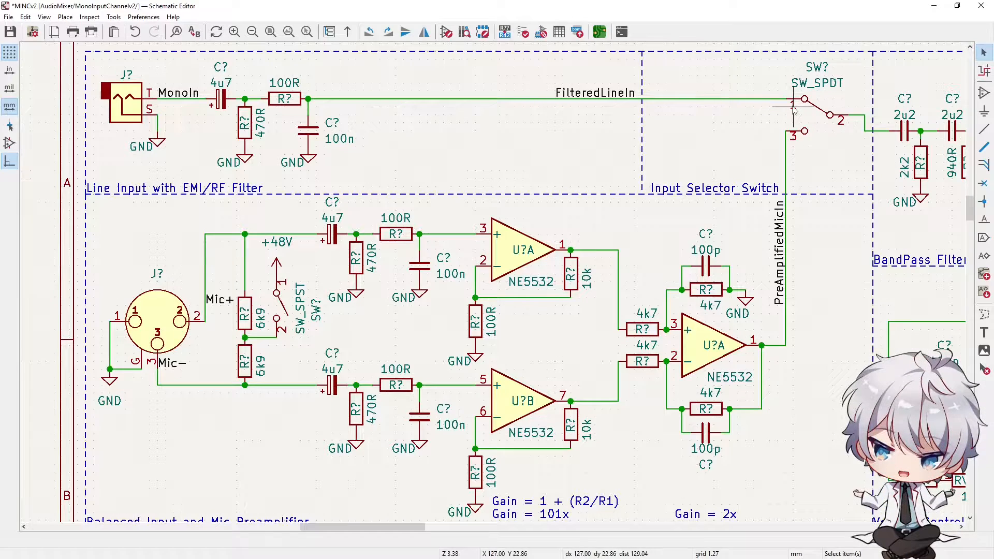
pyautogui.moveTo(794, 107)
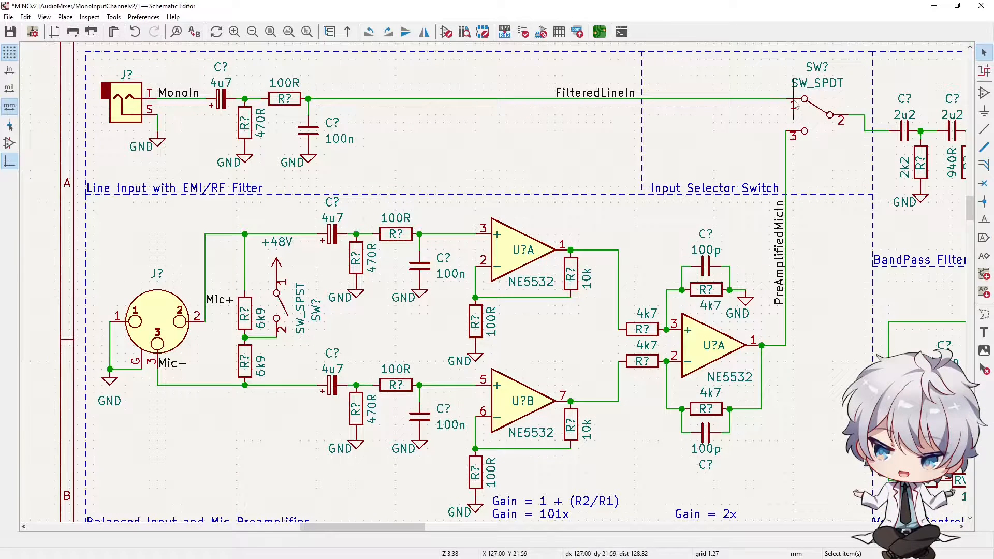
pyautogui.moveTo(120, 356)
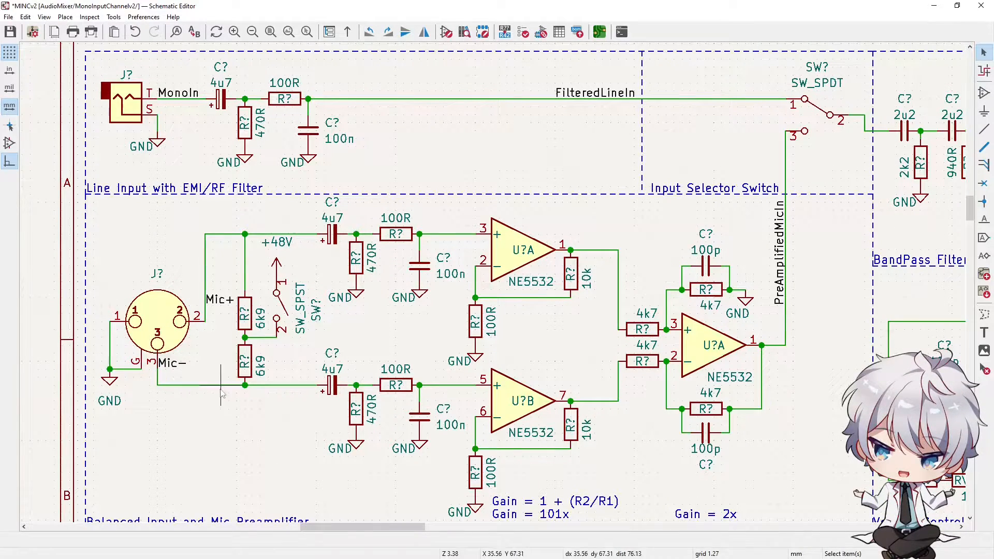
pyautogui.moveTo(599, 290)
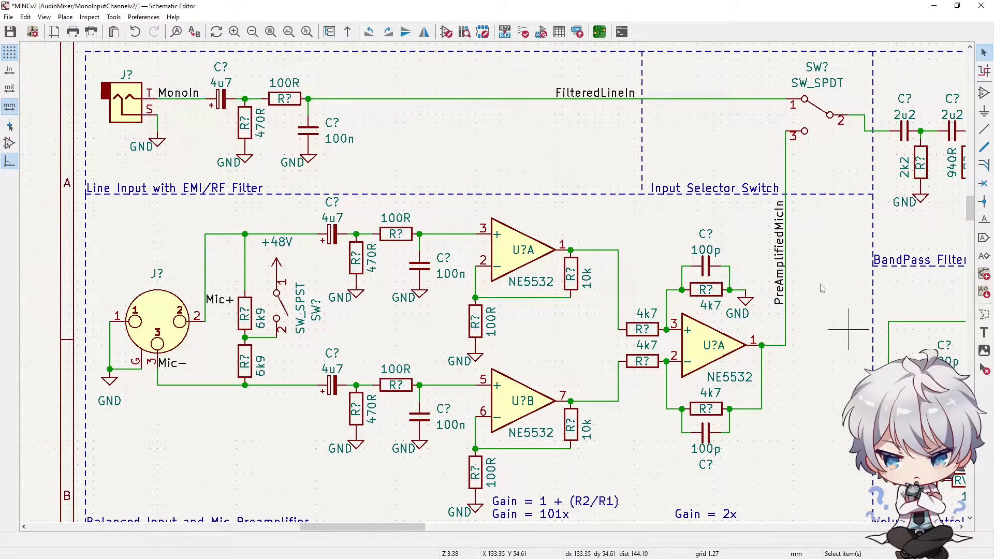
pyautogui.moveTo(817, 143)
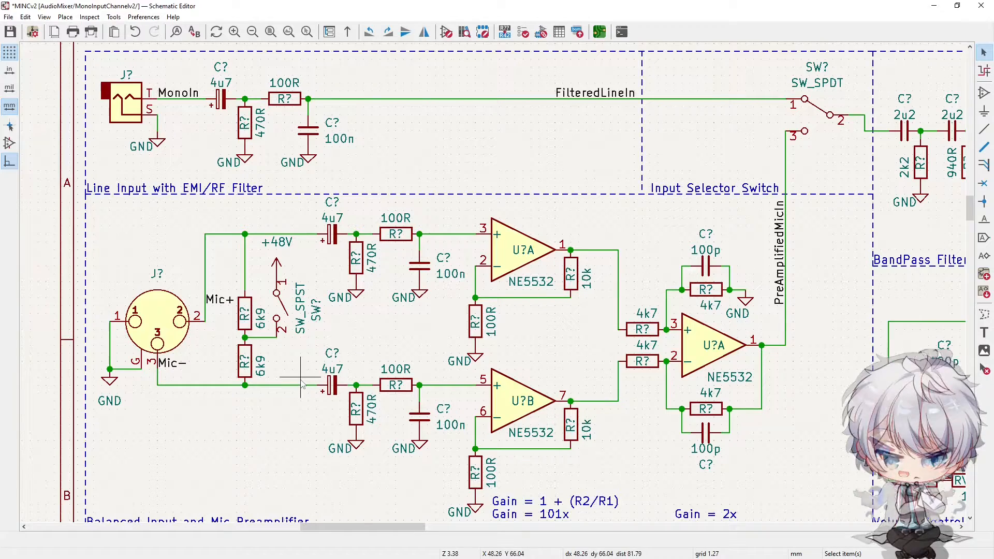
pyautogui.moveTo(206, 400)
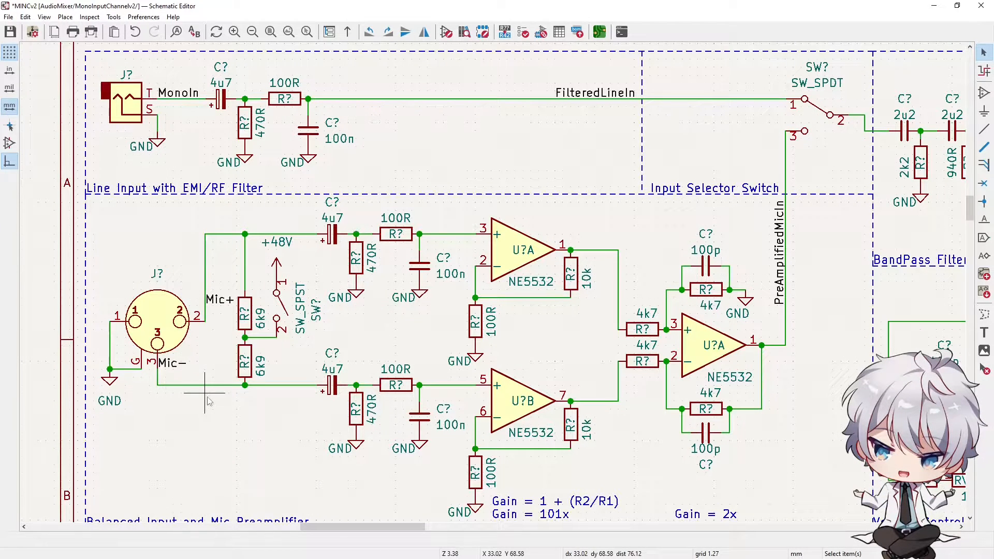
pyautogui.moveTo(782, 444)
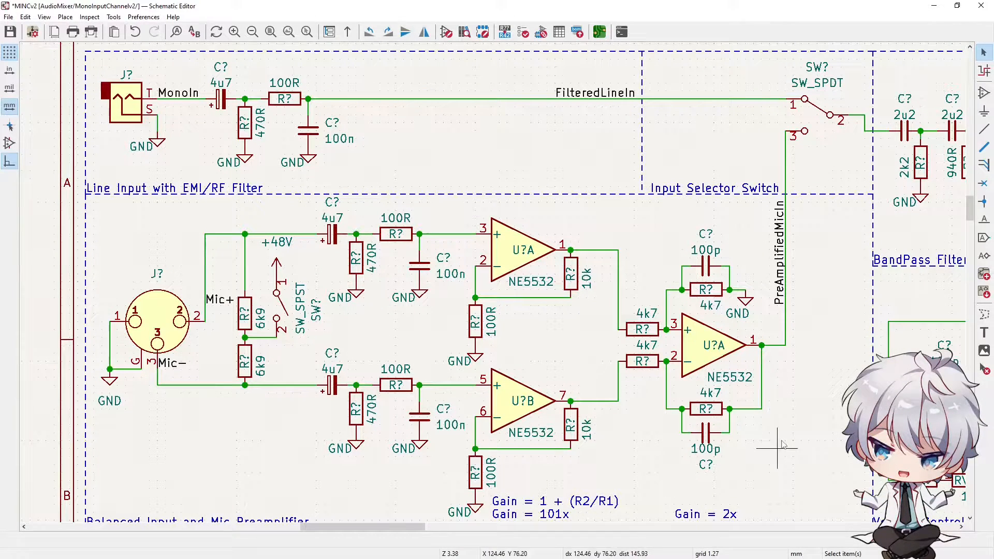
pyautogui.moveTo(444, 361)
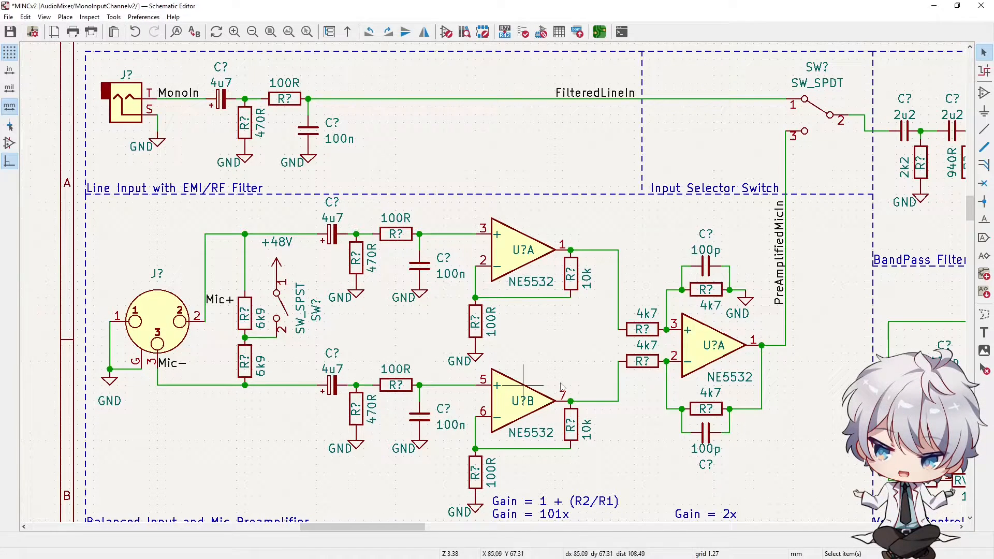
pyautogui.moveTo(358, 484)
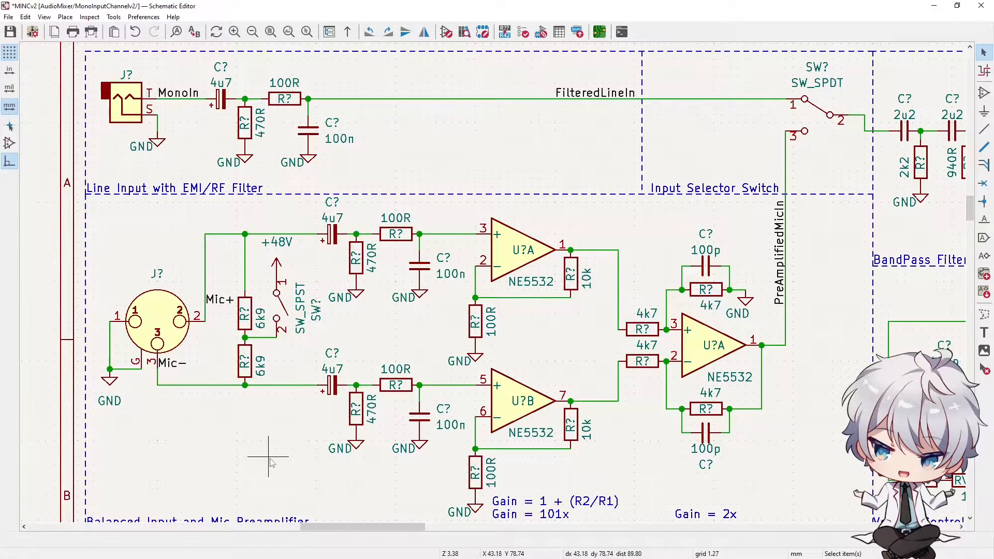
pyautogui.moveTo(74, 451)
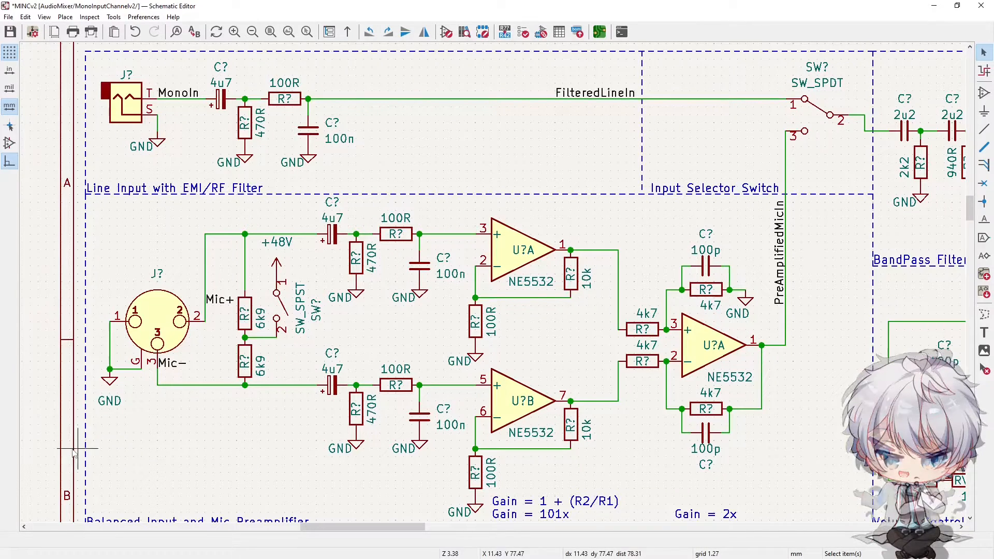
pyautogui.moveTo(102, 356)
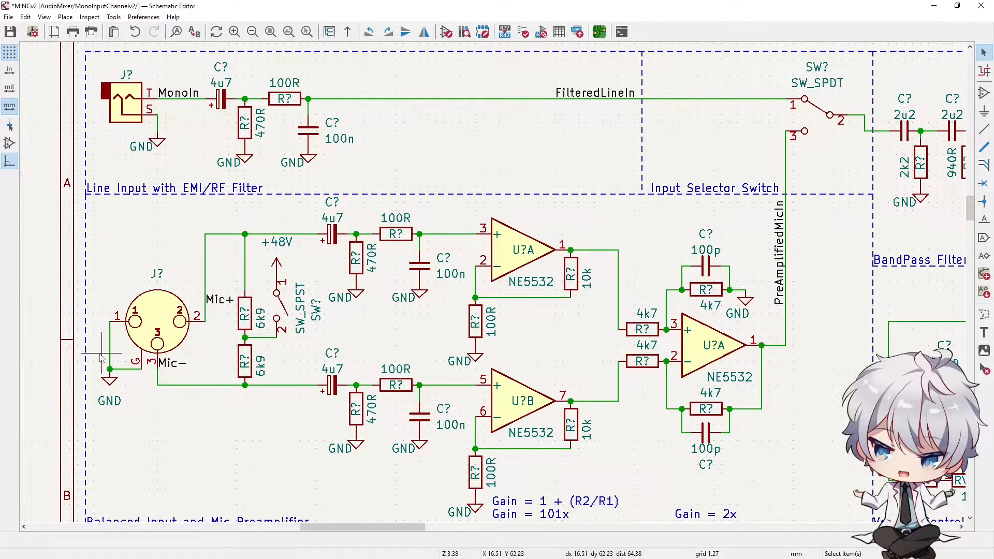
pyautogui.moveTo(155, 272)
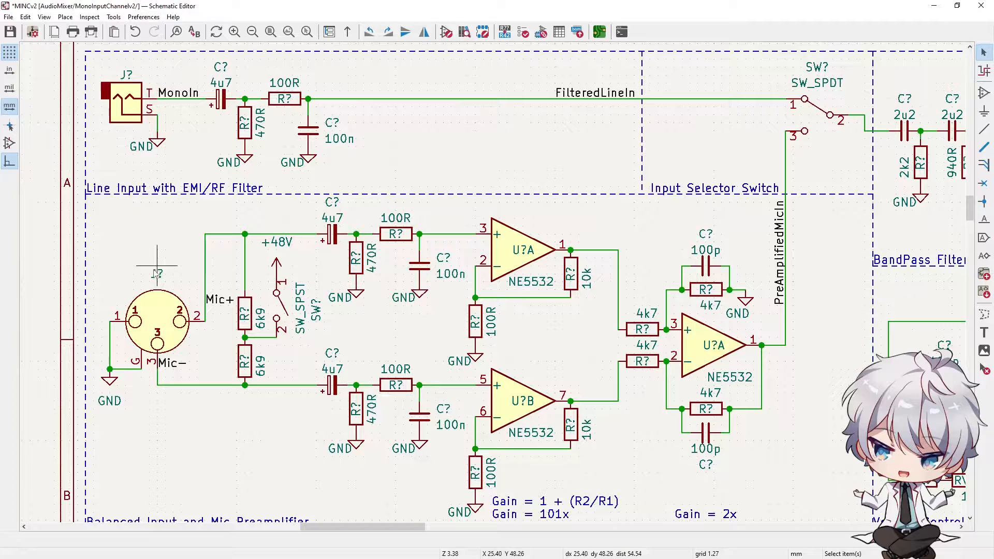
pyautogui.moveTo(239, 257)
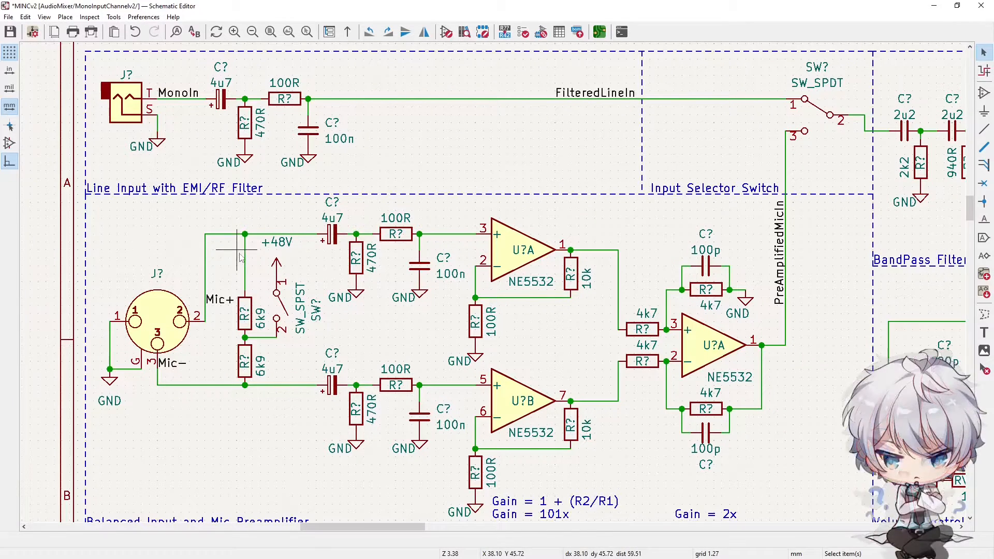
pyautogui.moveTo(228, 367)
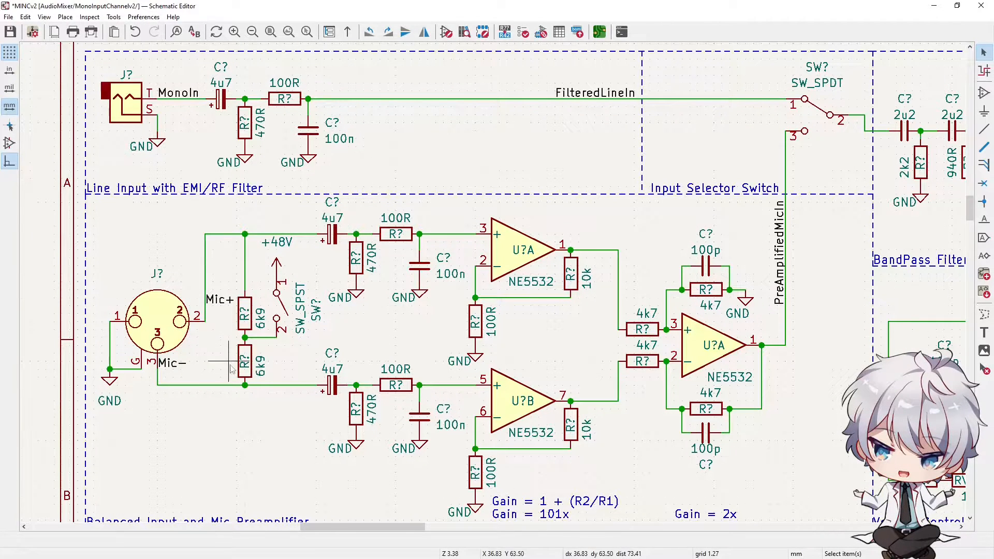
pyautogui.moveTo(304, 292)
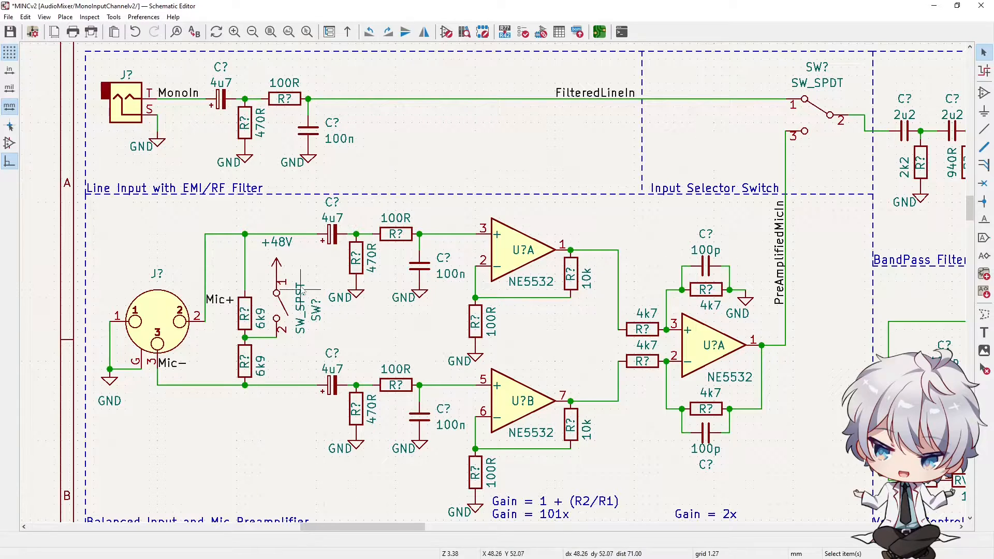
pyautogui.moveTo(307, 207)
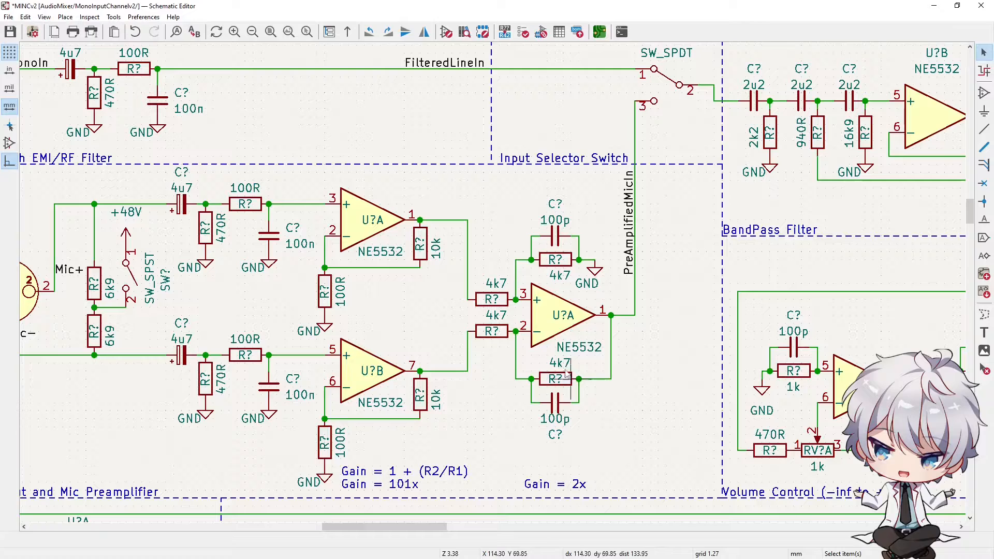
pyautogui.moveTo(548, 345)
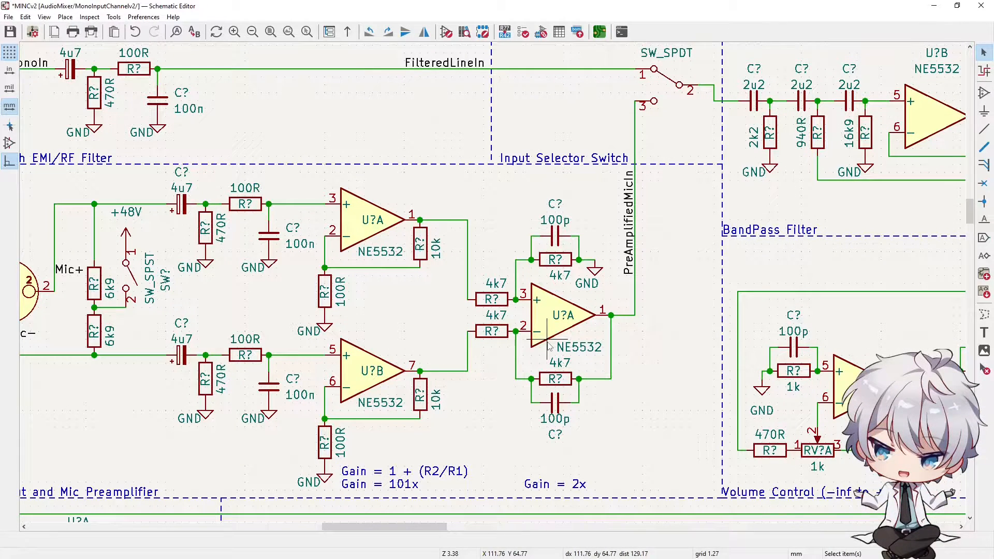
pyautogui.press('ctrl+s')
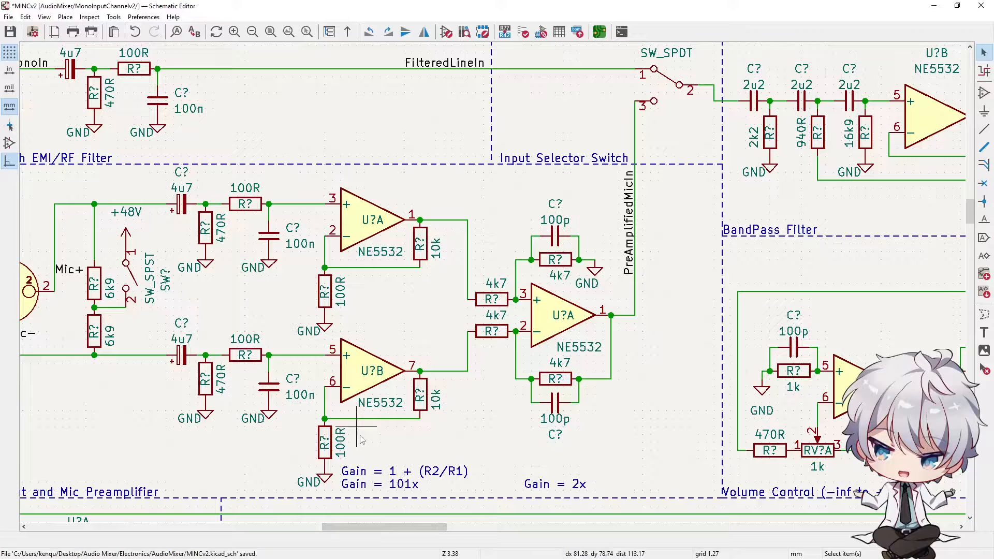
pyautogui.moveTo(419, 240)
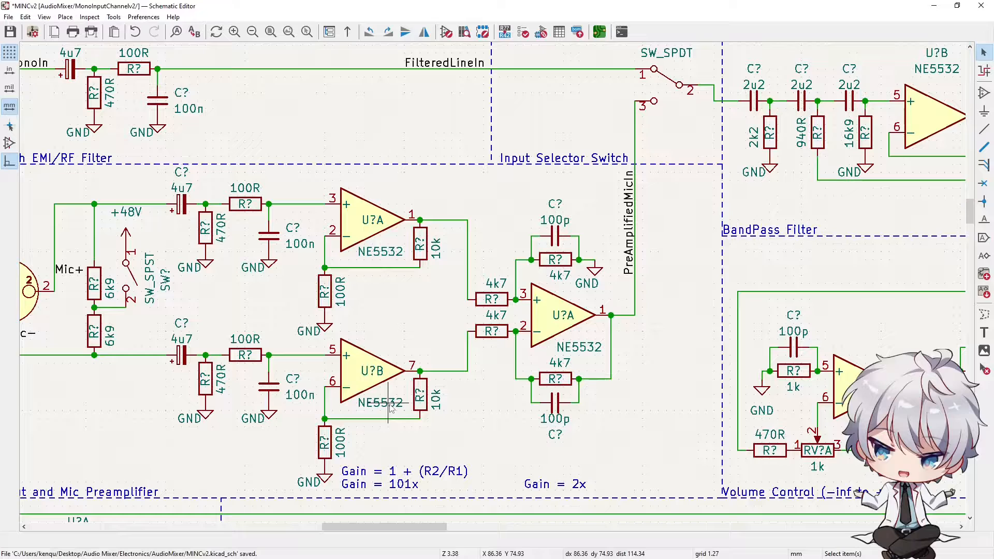
pyautogui.moveTo(361, 377)
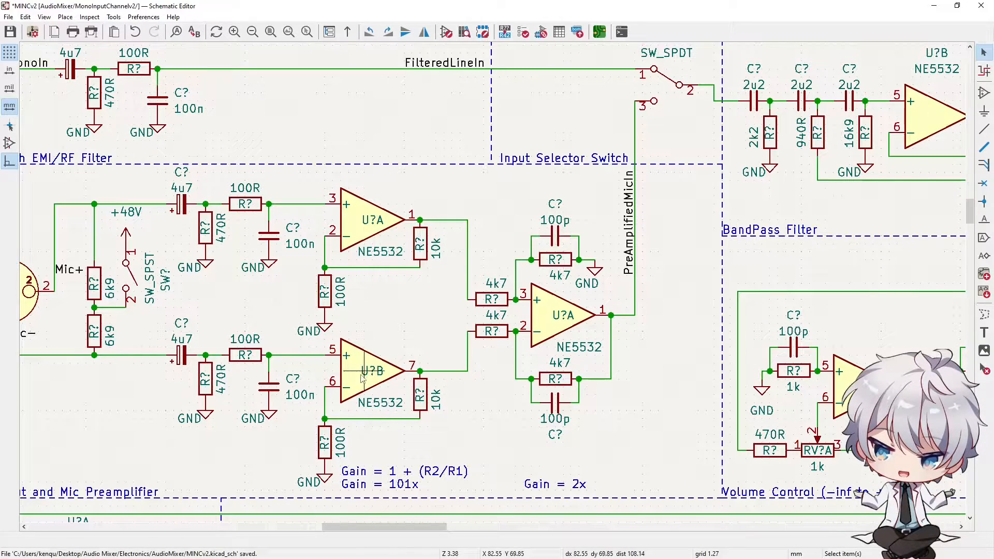
pyautogui.moveTo(390, 383)
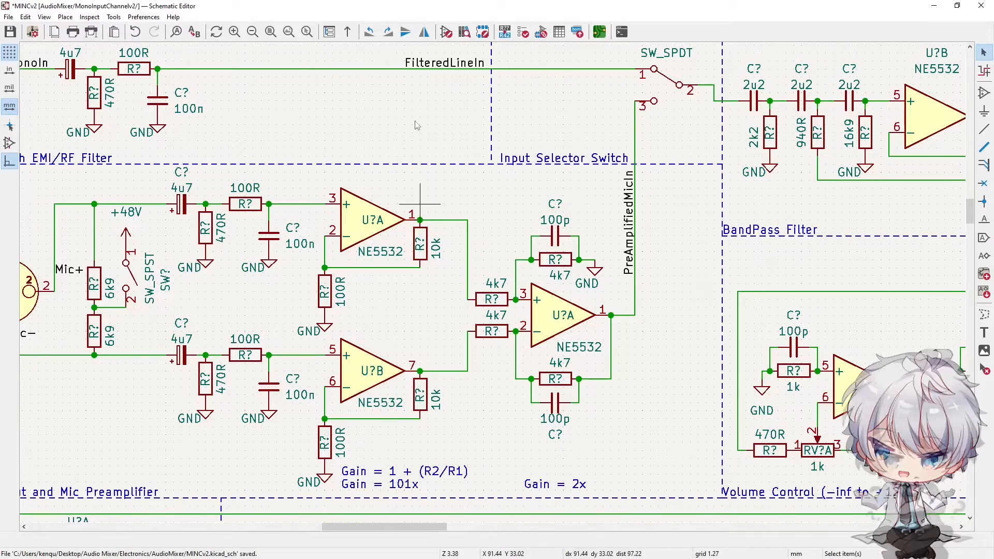
pyautogui.moveTo(378, 424)
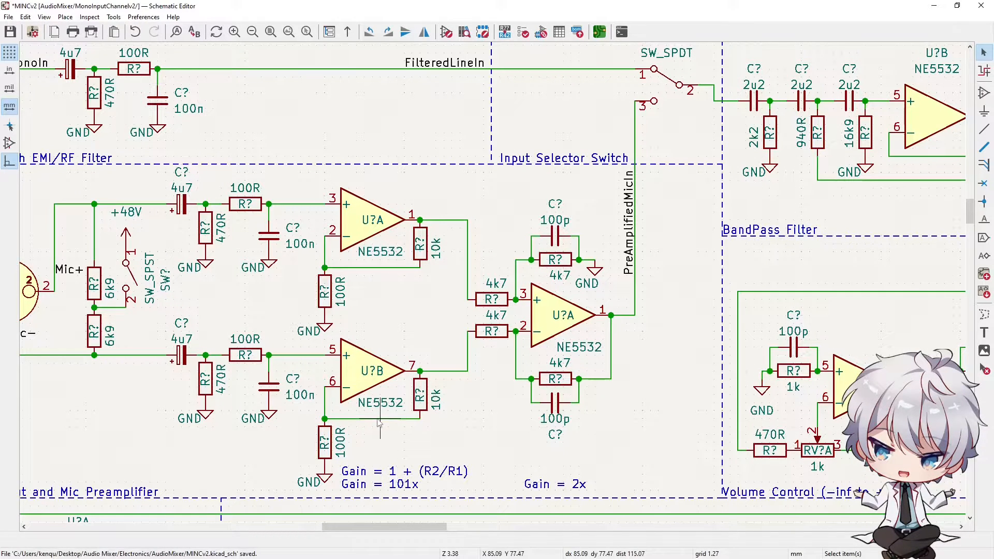
pyautogui.moveTo(346, 412)
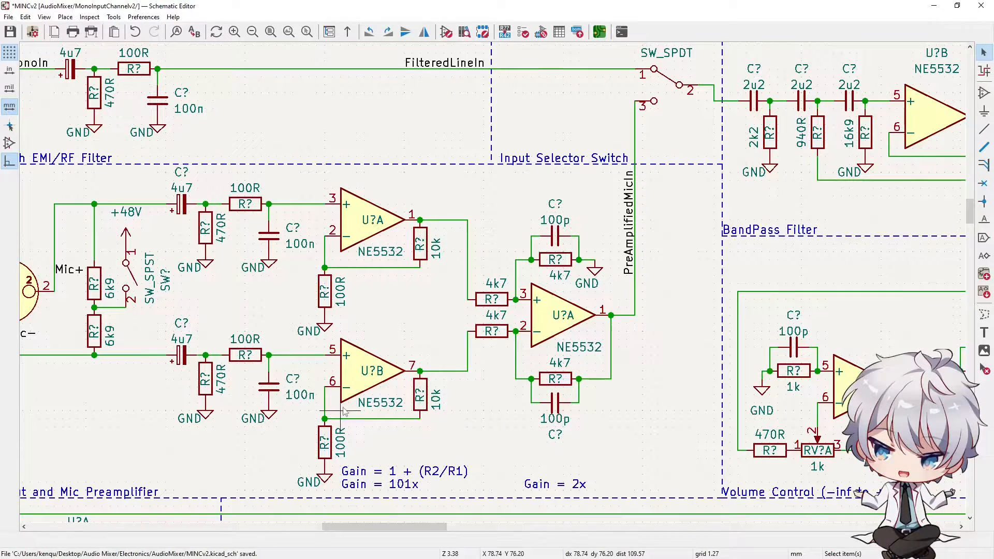
pyautogui.moveTo(221, 430)
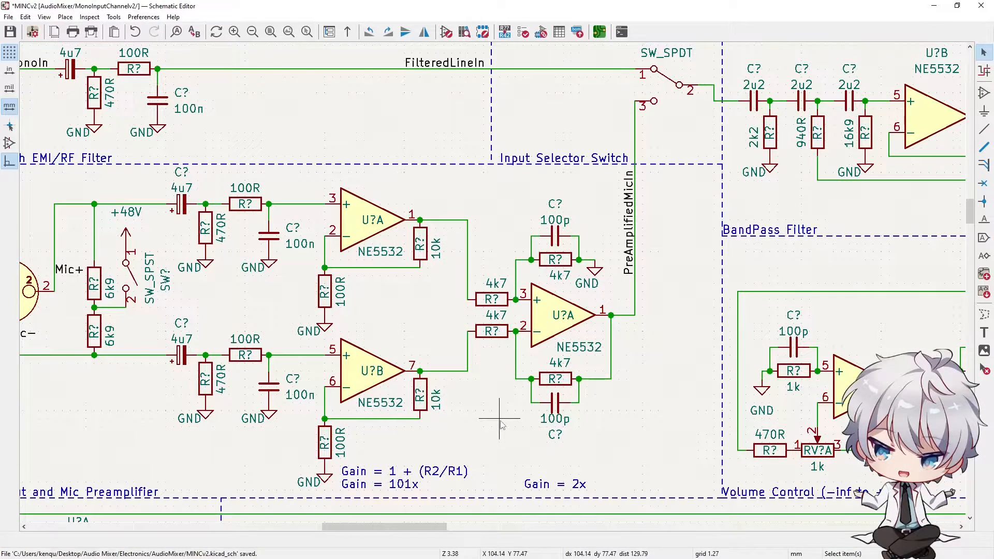
pyautogui.moveTo(466, 298)
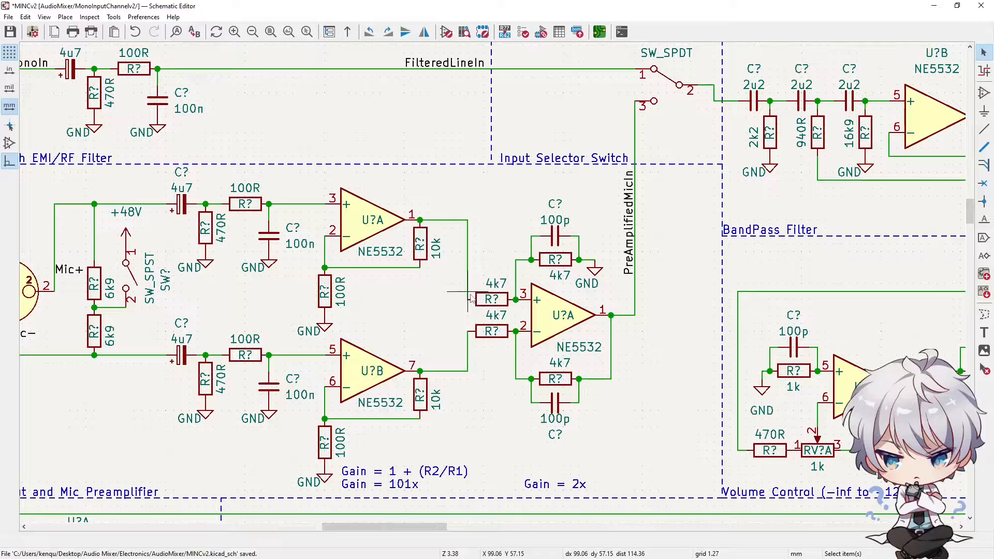
pyautogui.moveTo(600, 236)
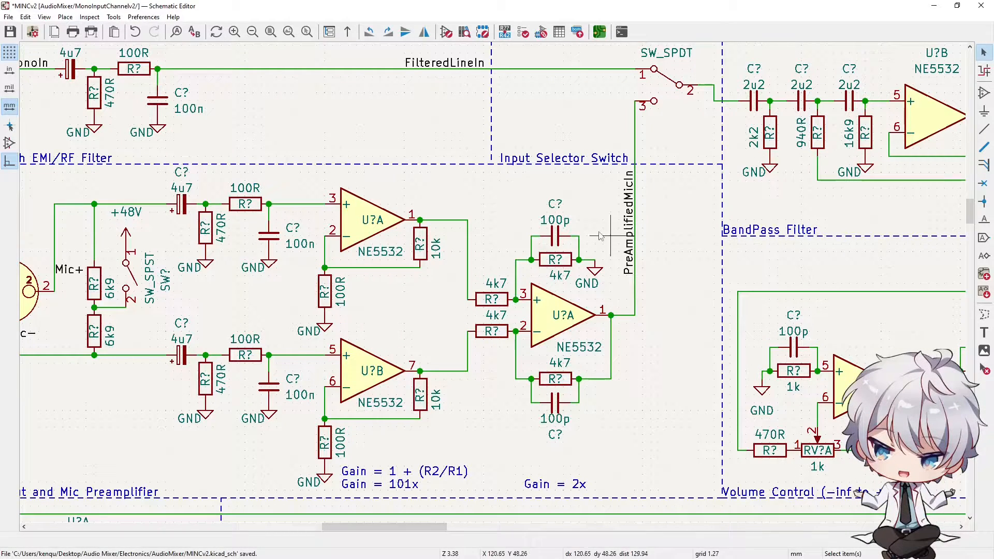
pyautogui.moveTo(303, 445)
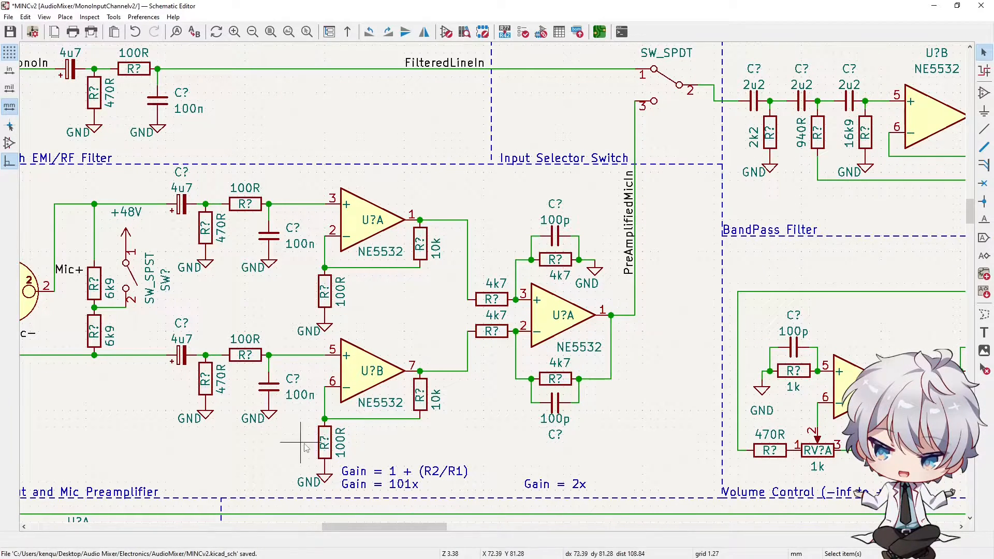
pyautogui.moveTo(352, 310)
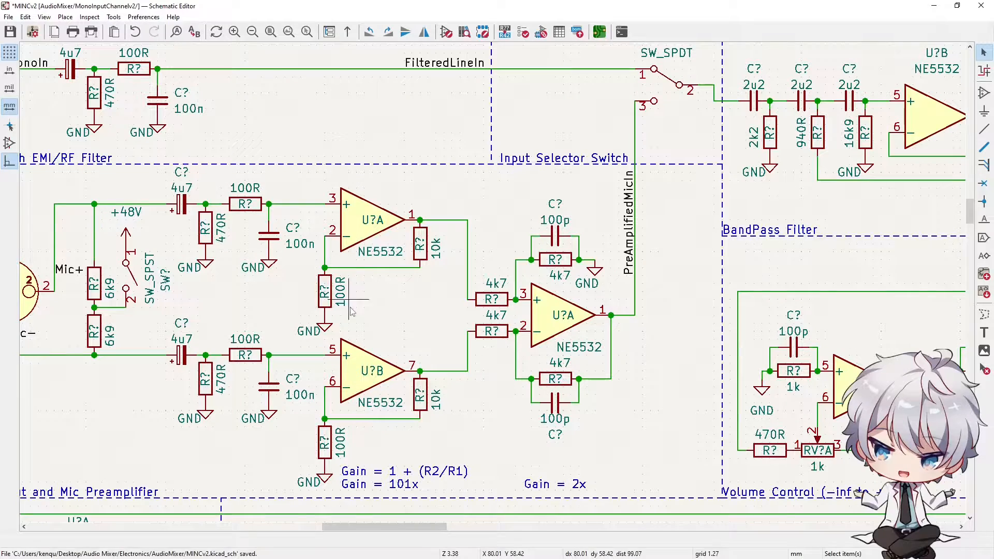
pyautogui.moveTo(508, 257)
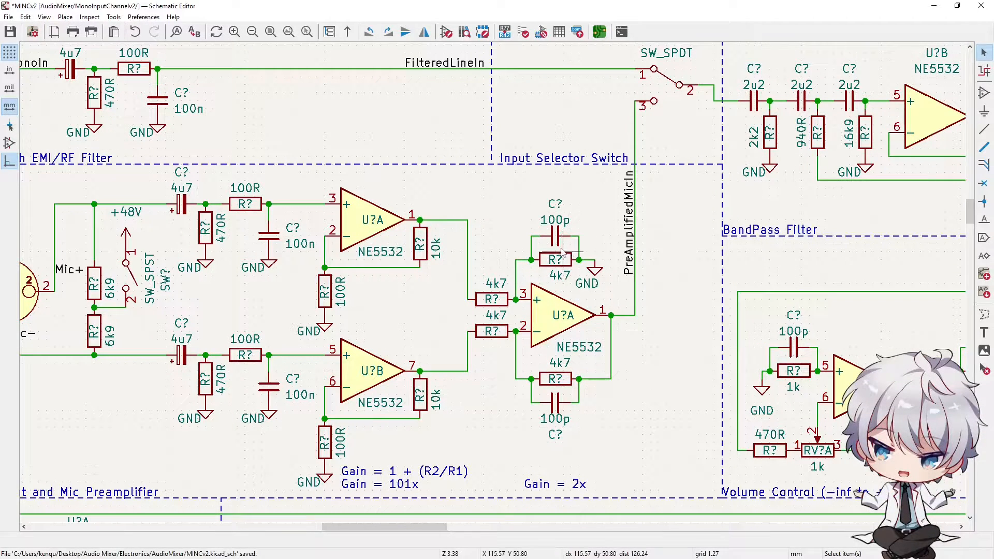
pyautogui.moveTo(484, 356)
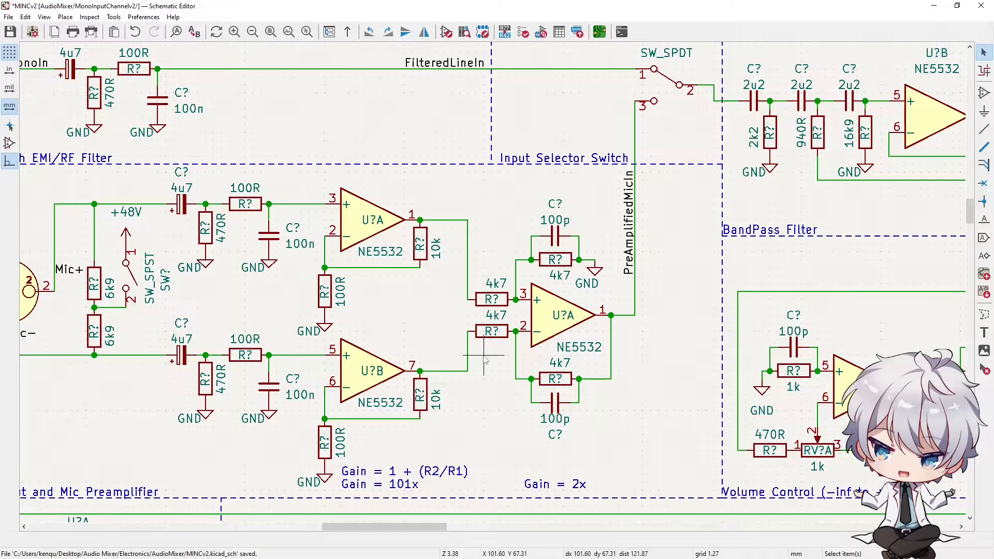
pyautogui.moveTo(602, 317)
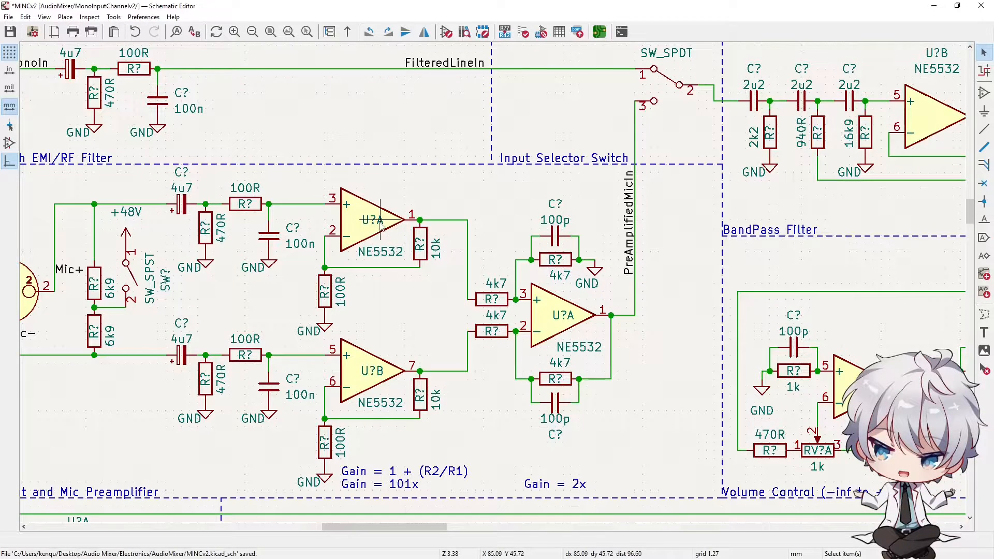
pyautogui.moveTo(555, 275)
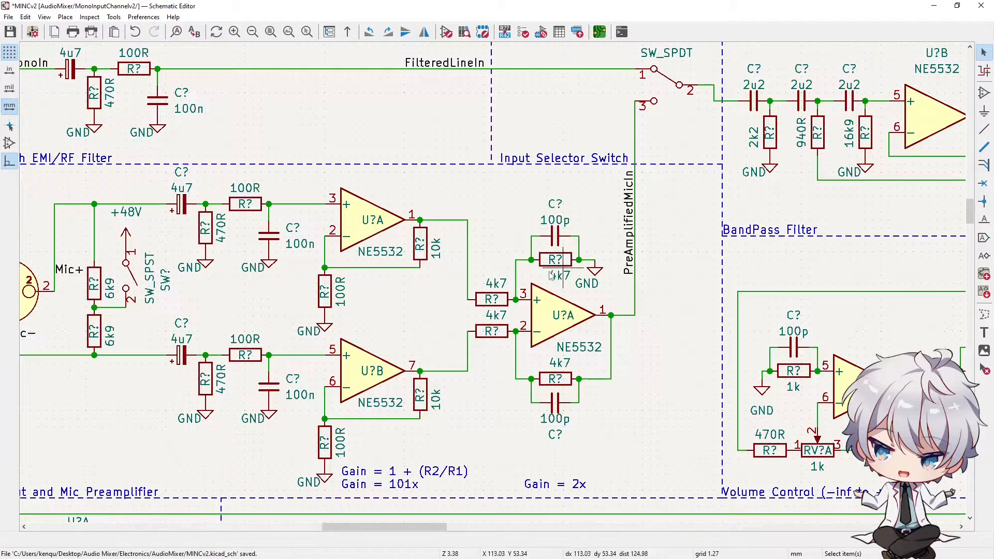
pyautogui.moveTo(323, 351)
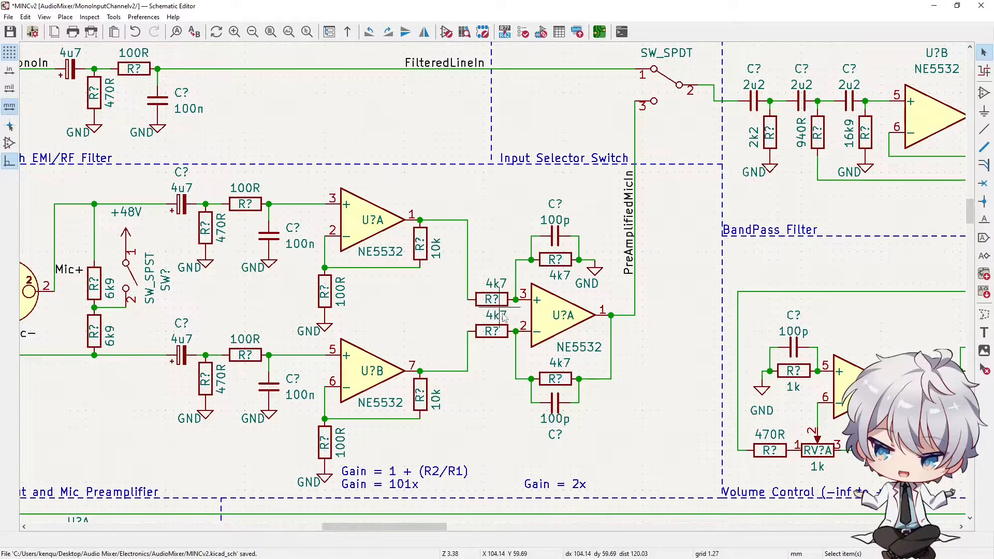
pyautogui.moveTo(589, 304)
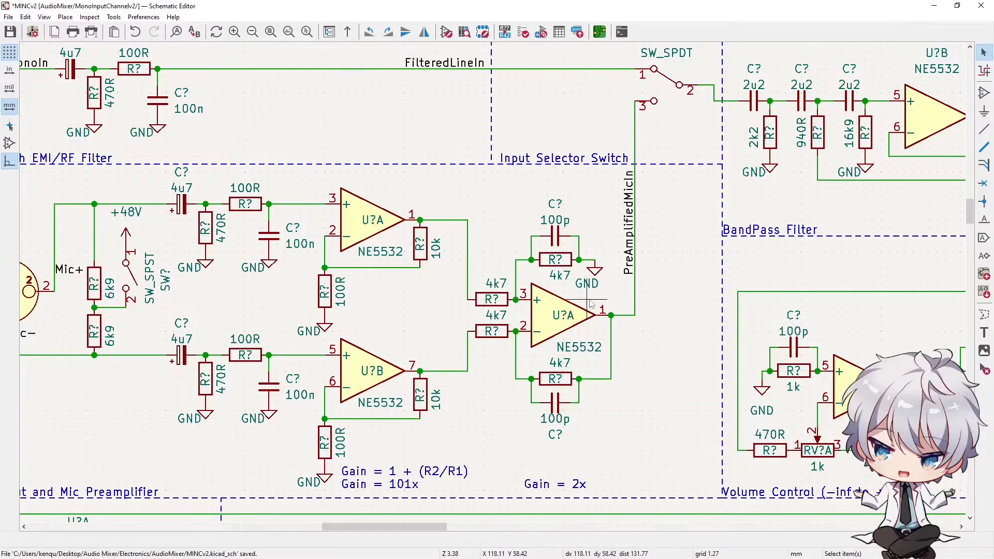
pyautogui.moveTo(343, 229)
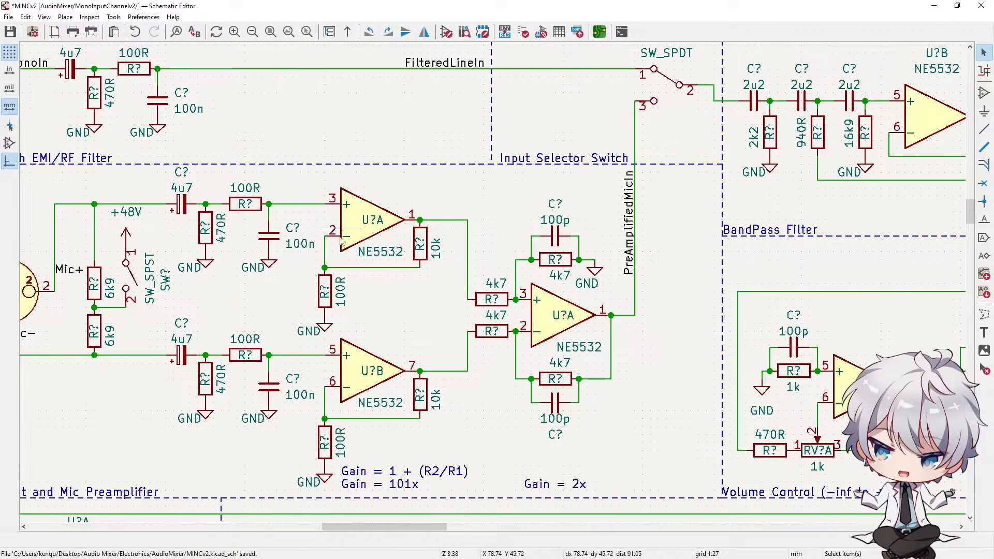
pyautogui.moveTo(341, 176)
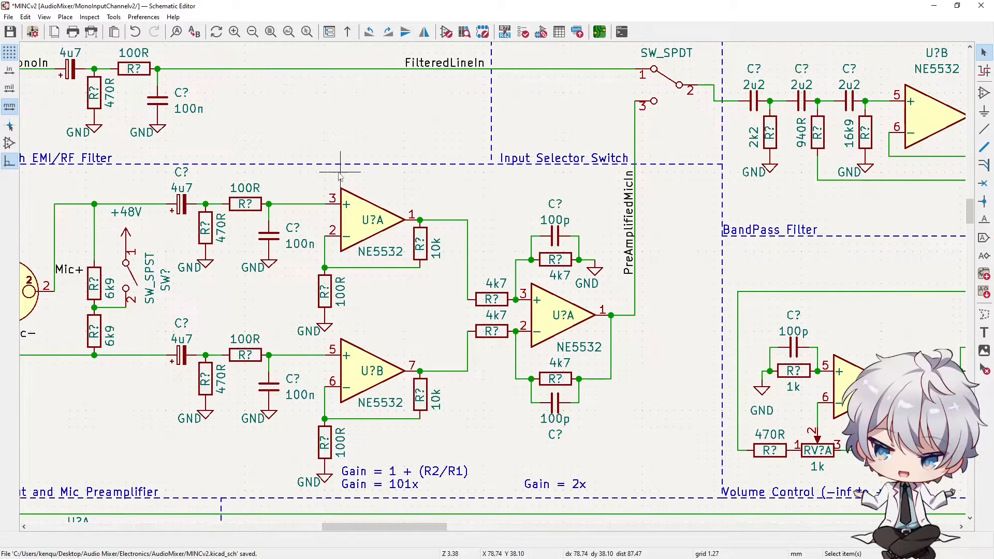
pyautogui.moveTo(358, 174)
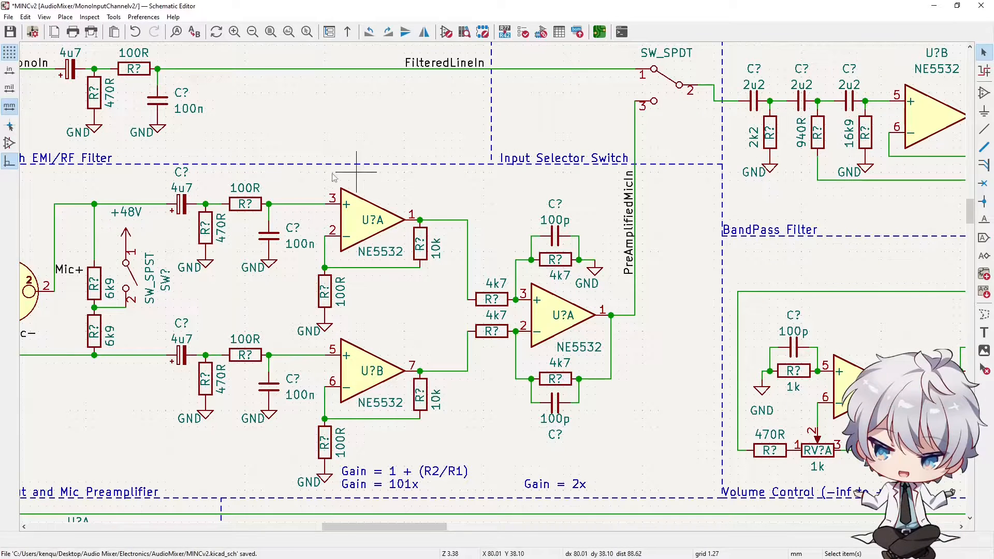
pyautogui.moveTo(430, 193)
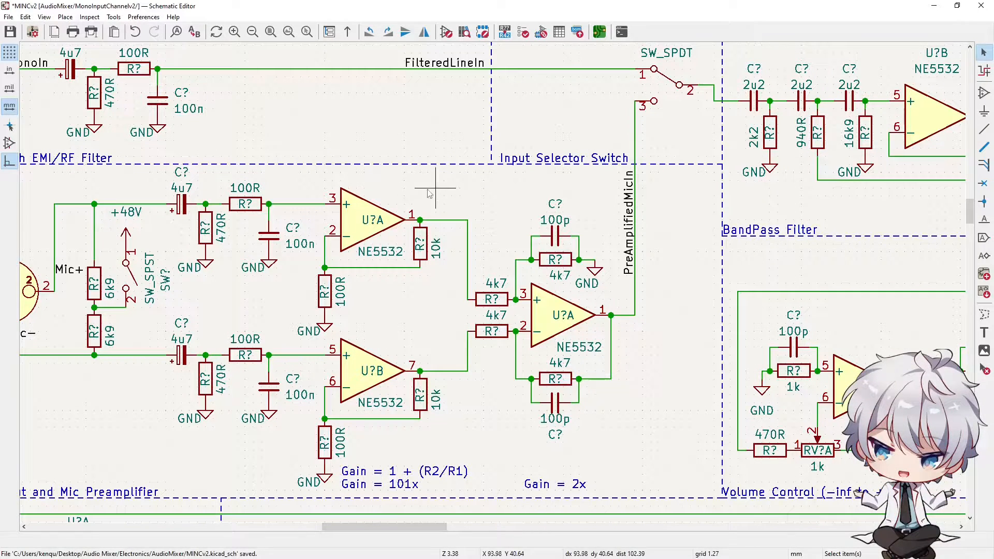
pyautogui.moveTo(311, 409)
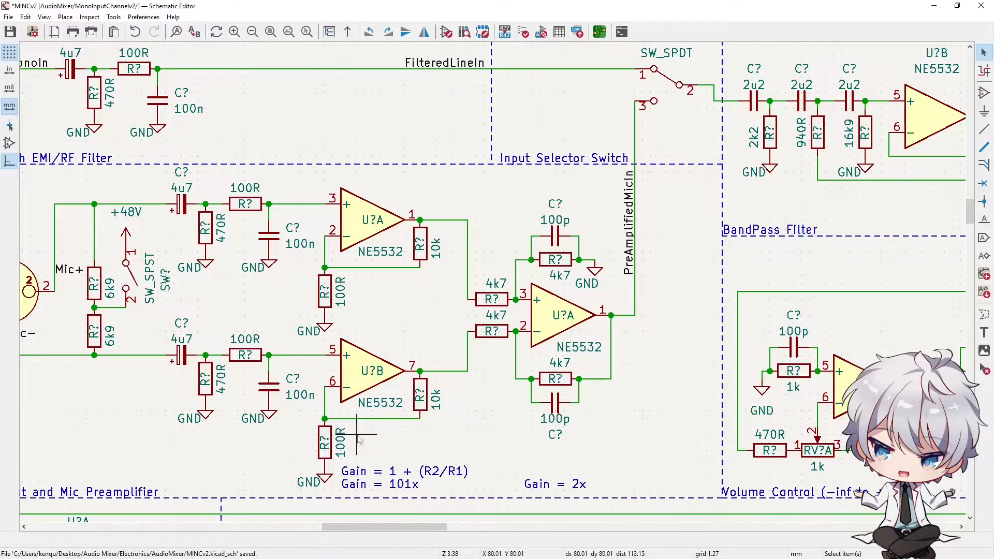
pyautogui.moveTo(427, 211)
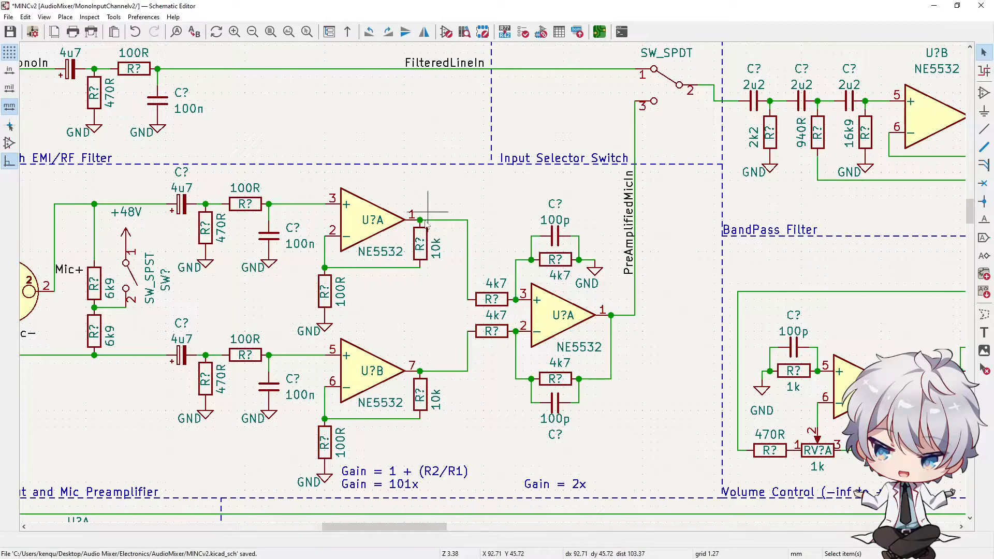
pyautogui.moveTo(364, 377)
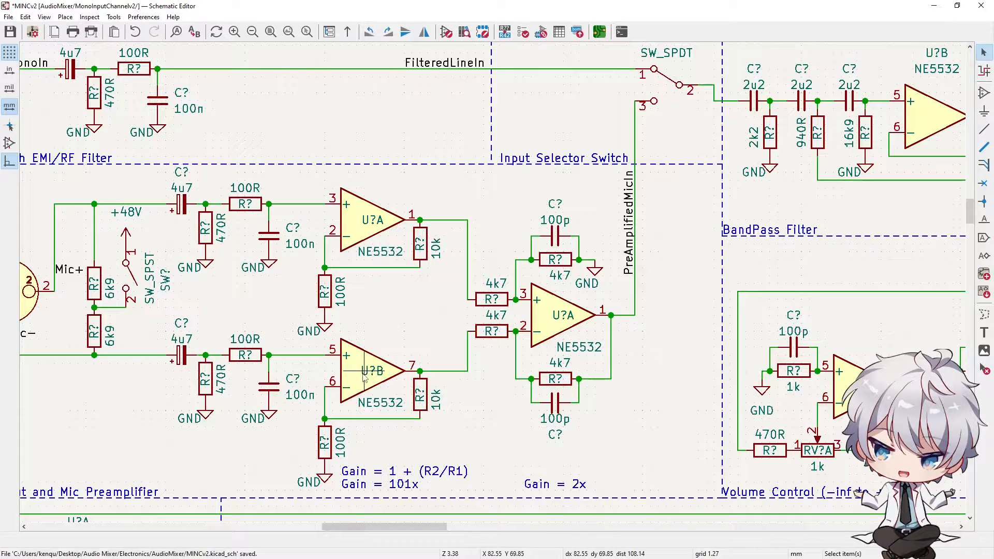
pyautogui.moveTo(498, 256)
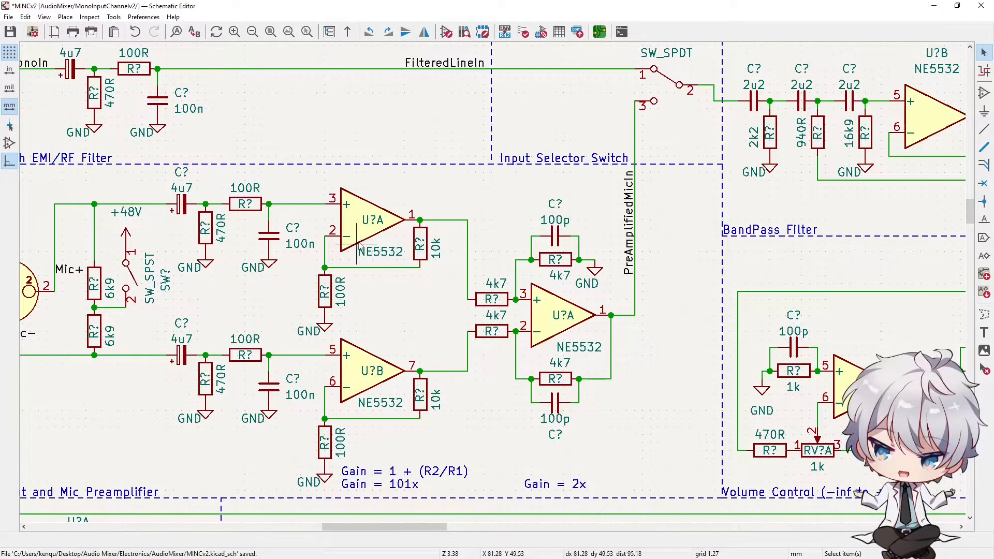
pyautogui.moveTo(379, 310)
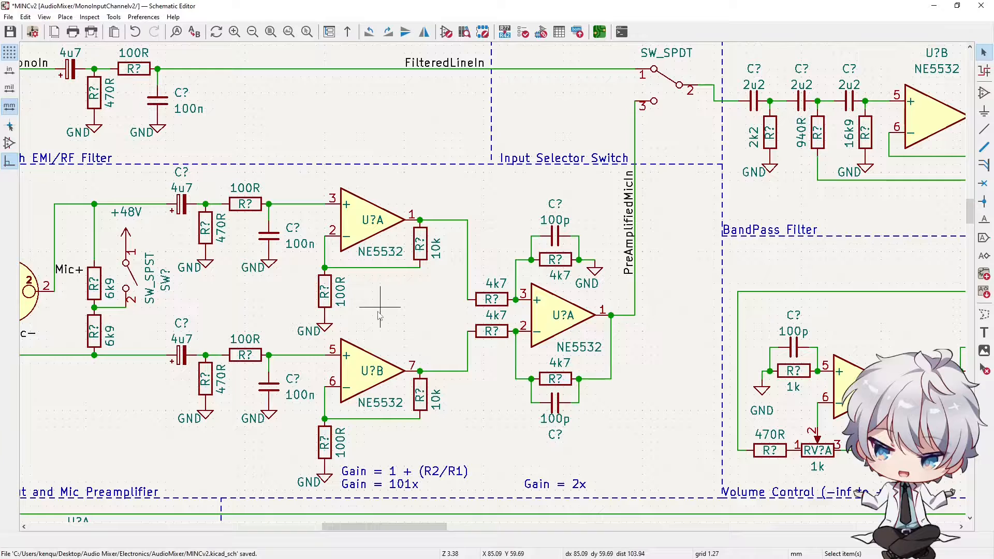
pyautogui.moveTo(332, 165)
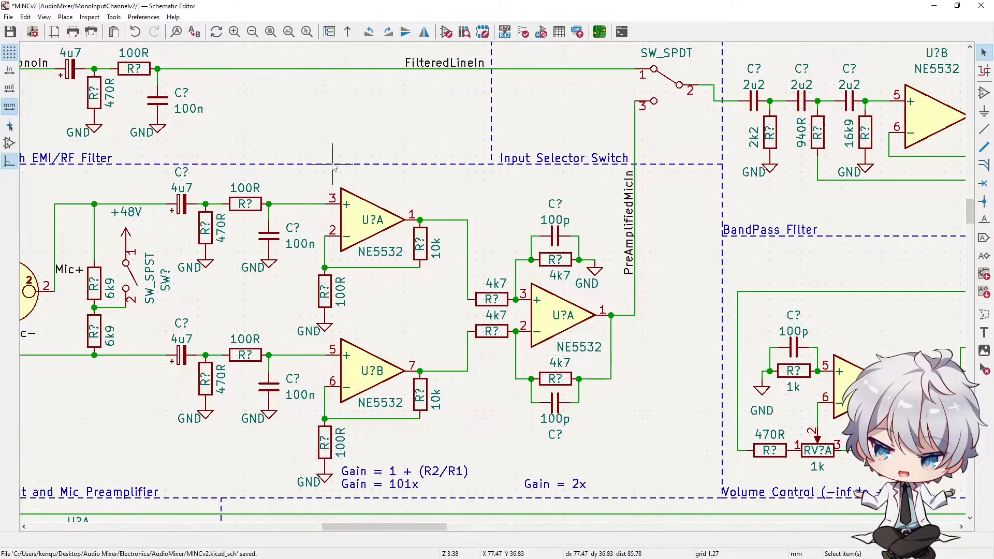
pyautogui.moveTo(403, 364)
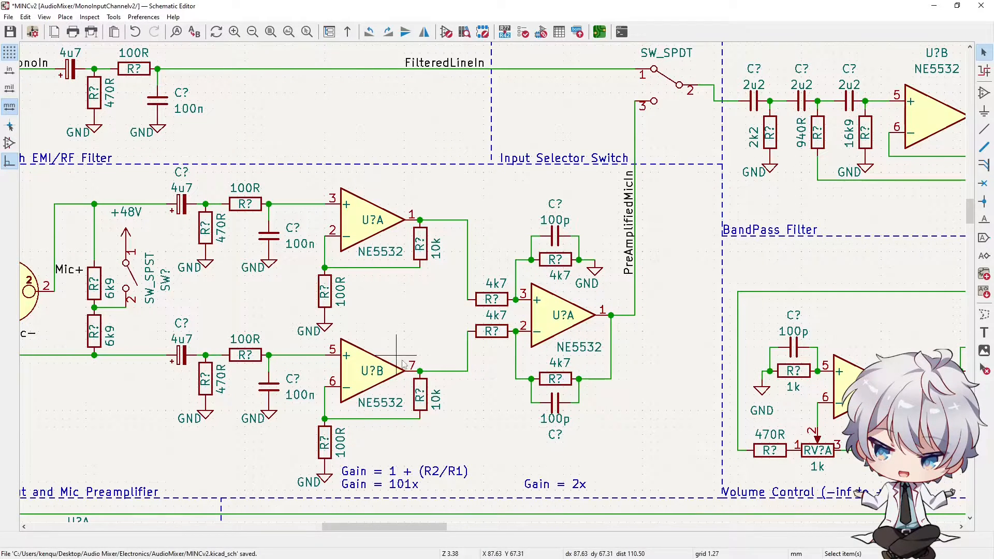
pyautogui.moveTo(574, 298)
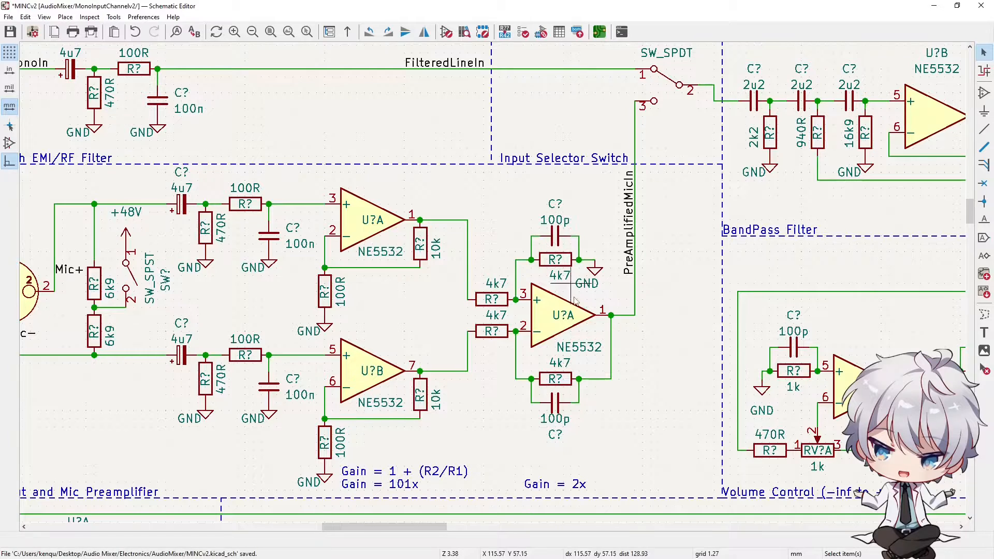
pyautogui.moveTo(501, 342)
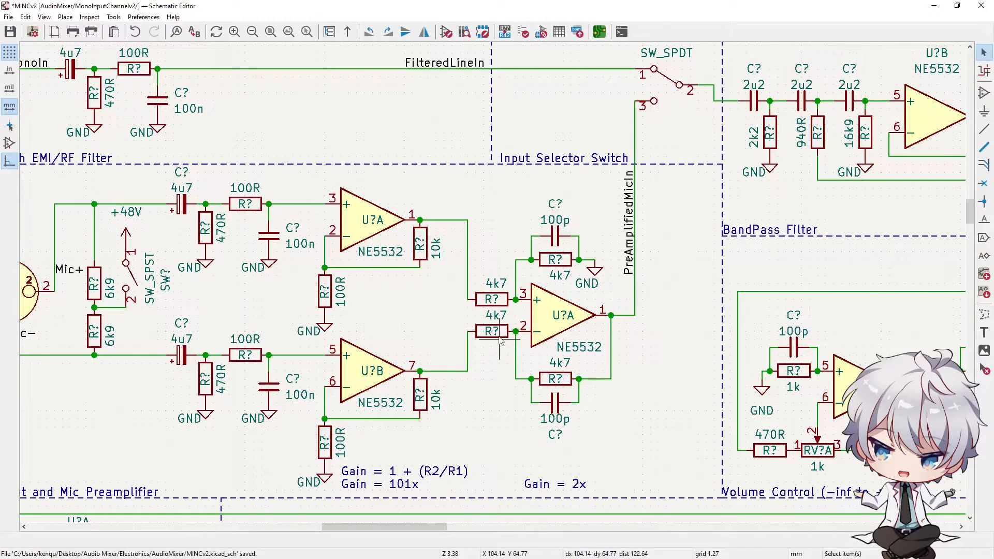
pyautogui.moveTo(494, 362)
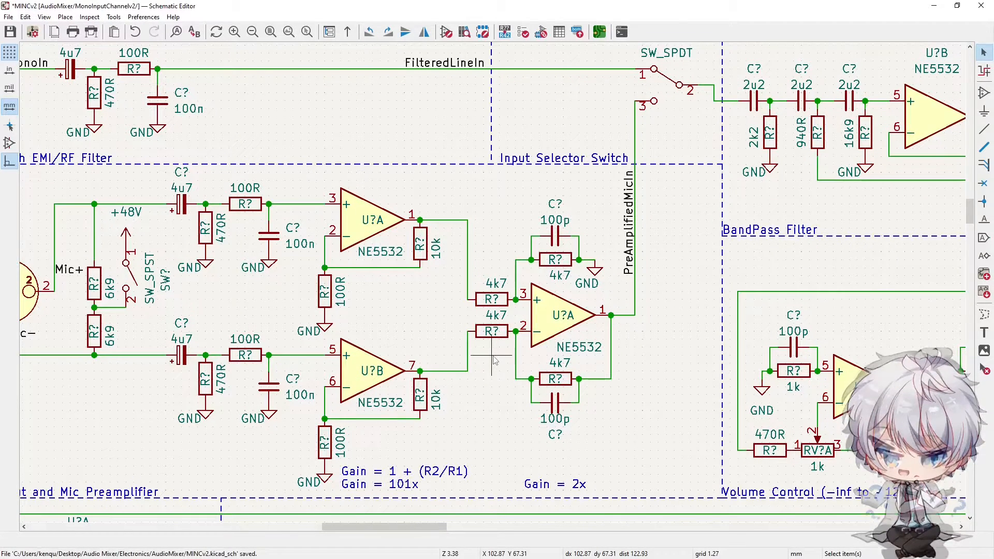
pyautogui.moveTo(472, 371)
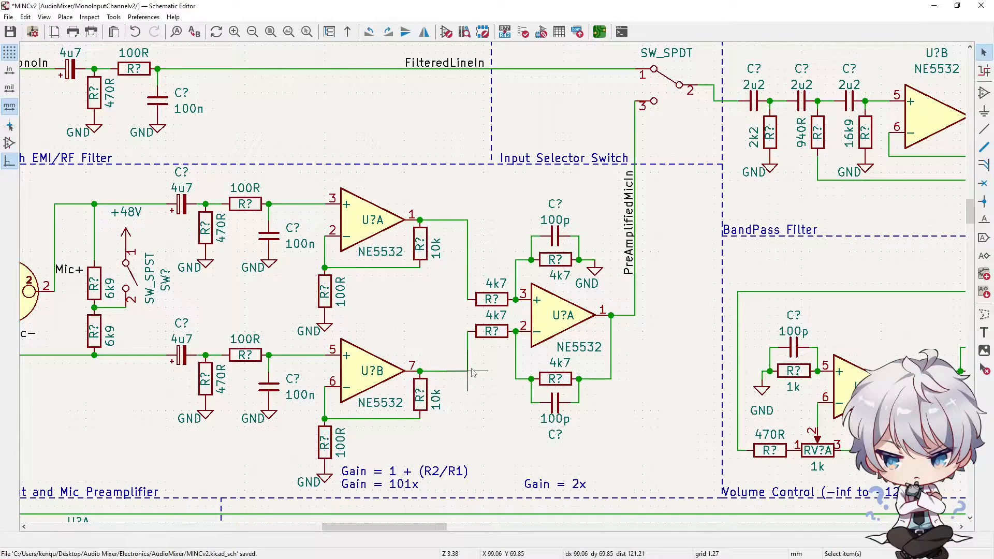
pyautogui.moveTo(412, 361)
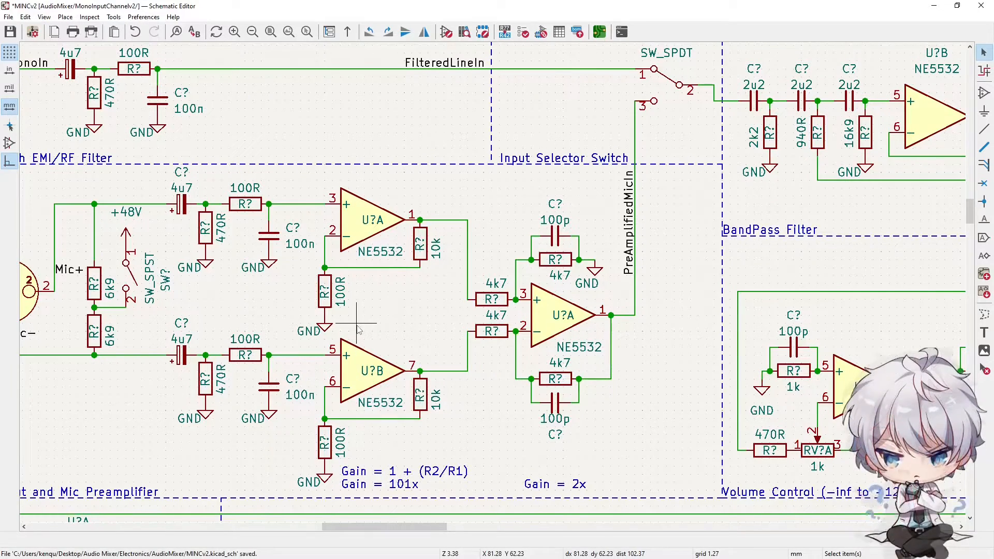
pyautogui.moveTo(358, 380)
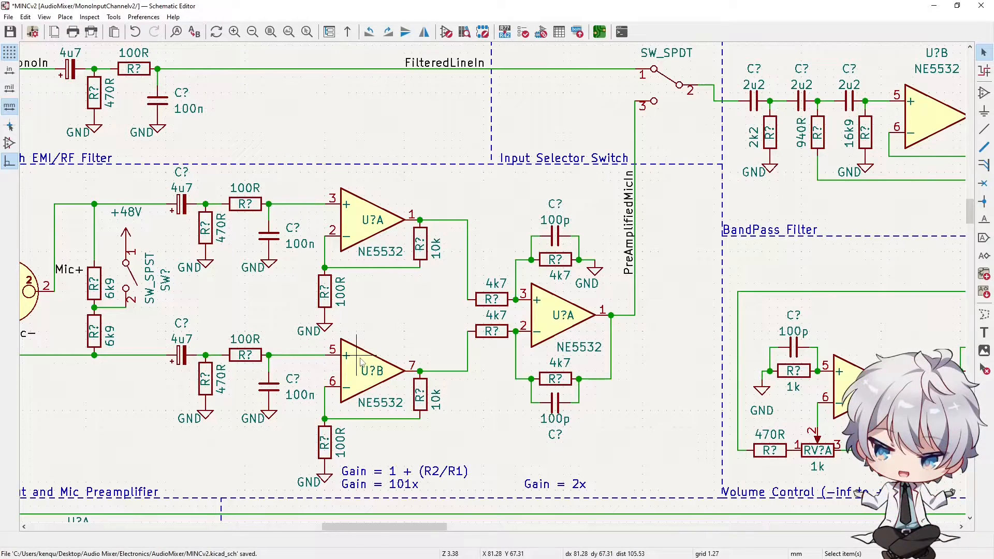
pyautogui.moveTo(355, 355)
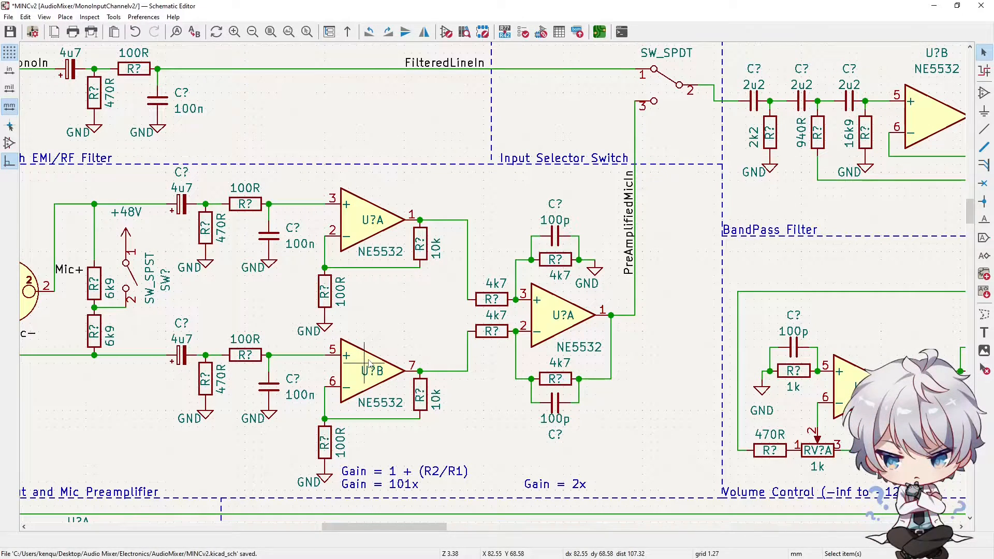
pyautogui.moveTo(308, 181)
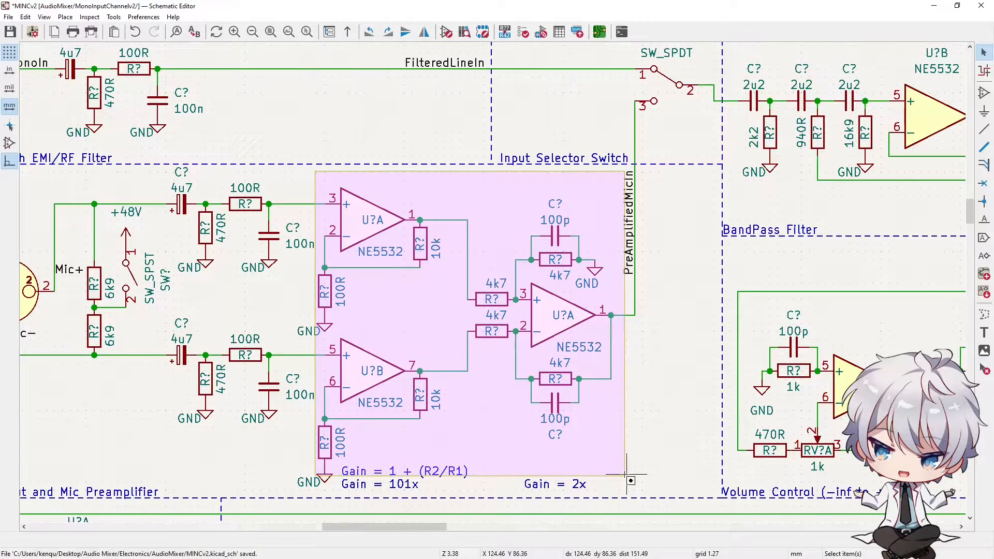
pyautogui.click(488, 428)
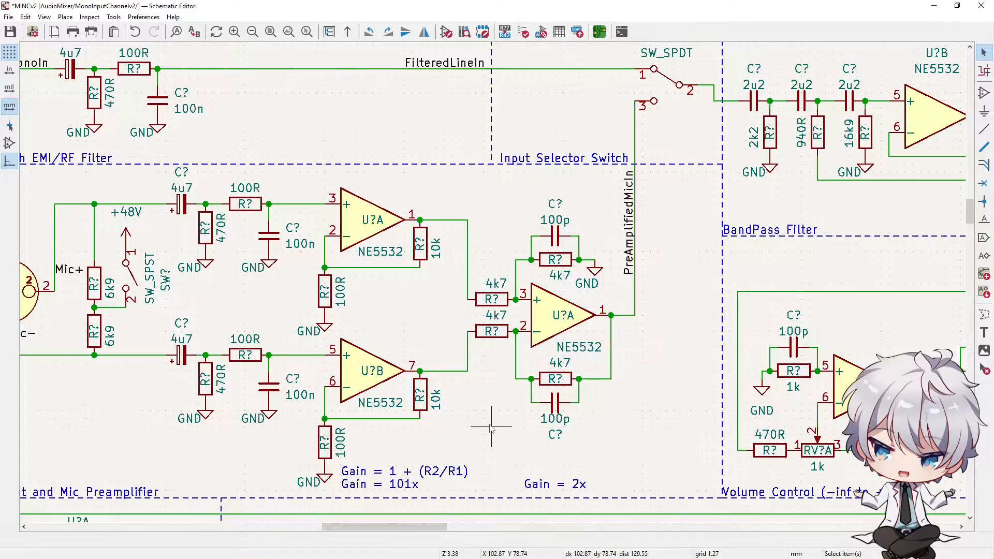
pyautogui.moveTo(349, 180)
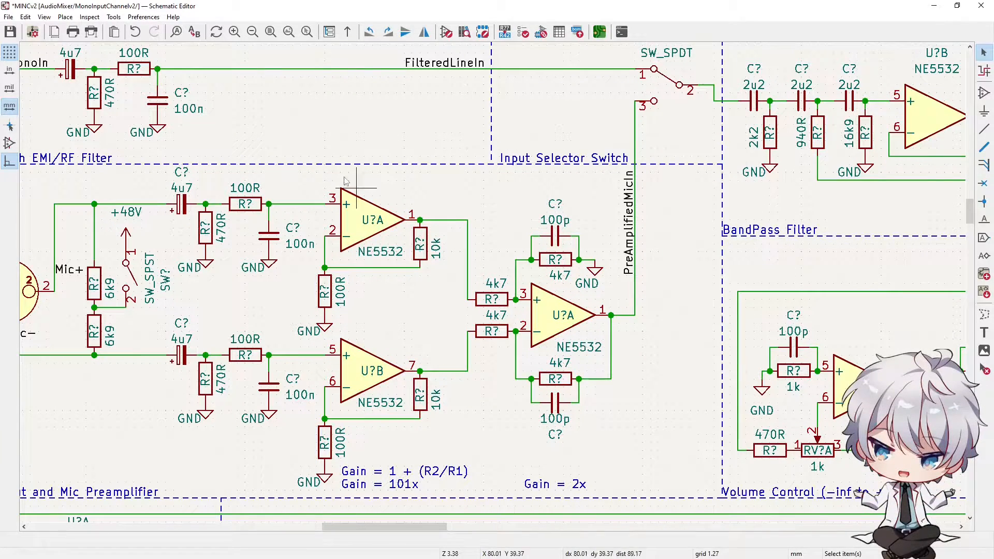
pyautogui.moveTo(444, 469)
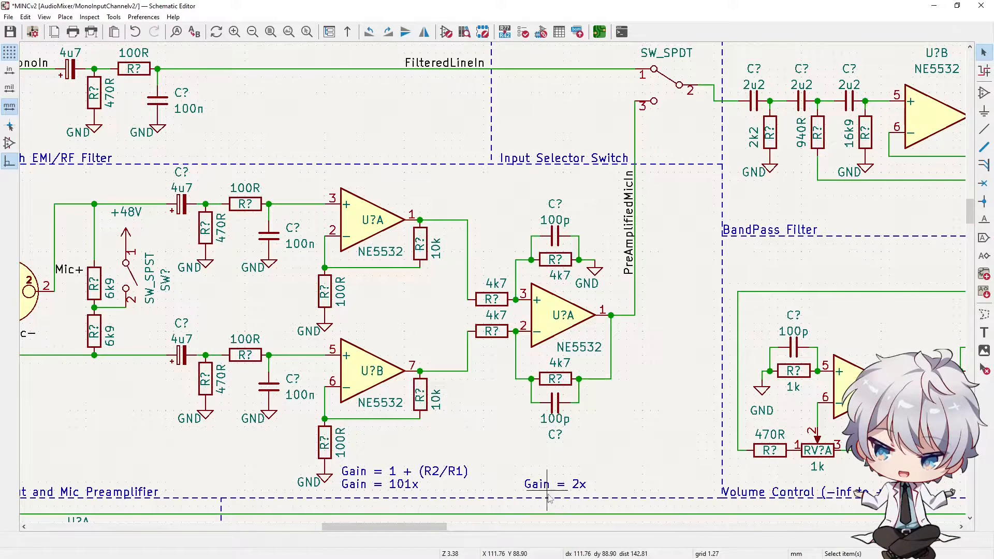
pyautogui.moveTo(514, 459)
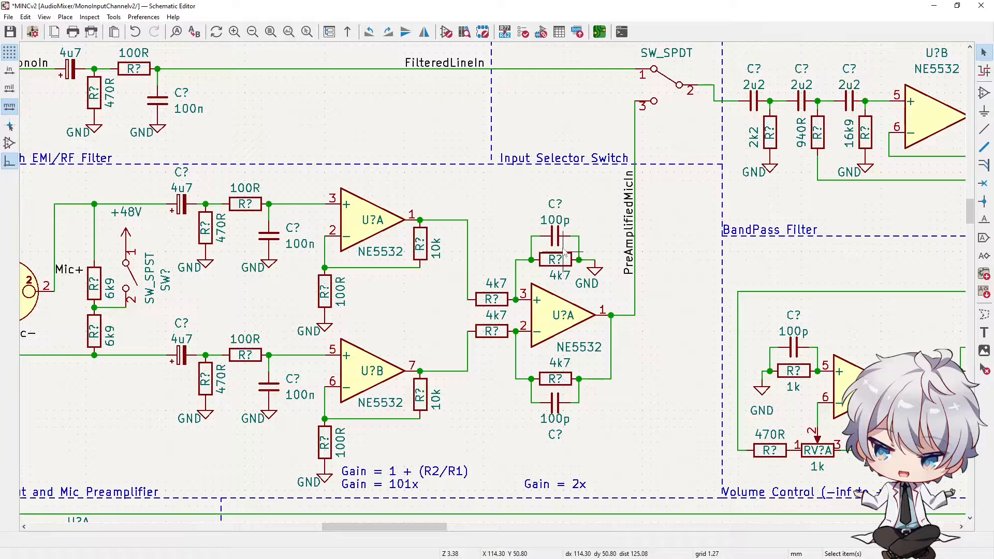
pyautogui.moveTo(535, 373)
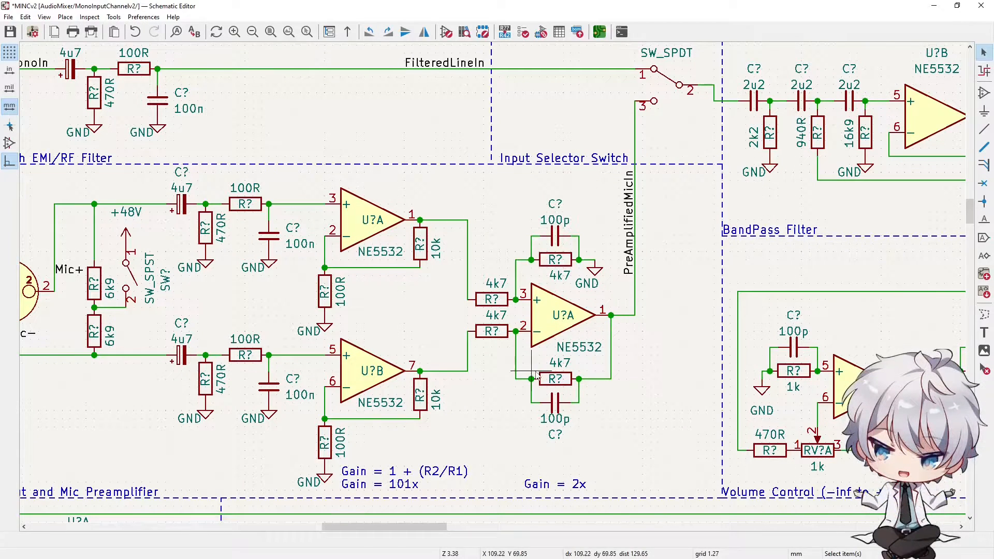
pyautogui.moveTo(541, 376)
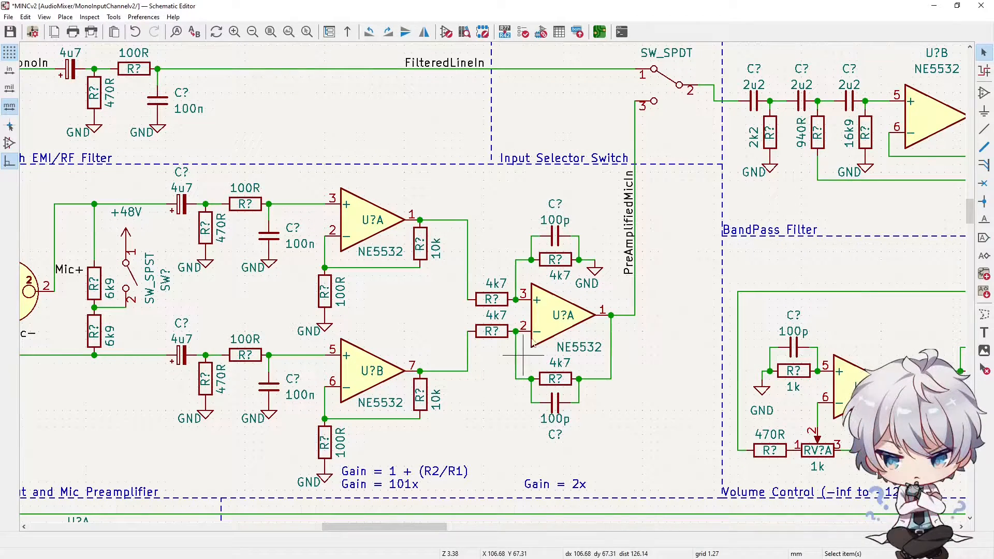
pyautogui.moveTo(548, 408)
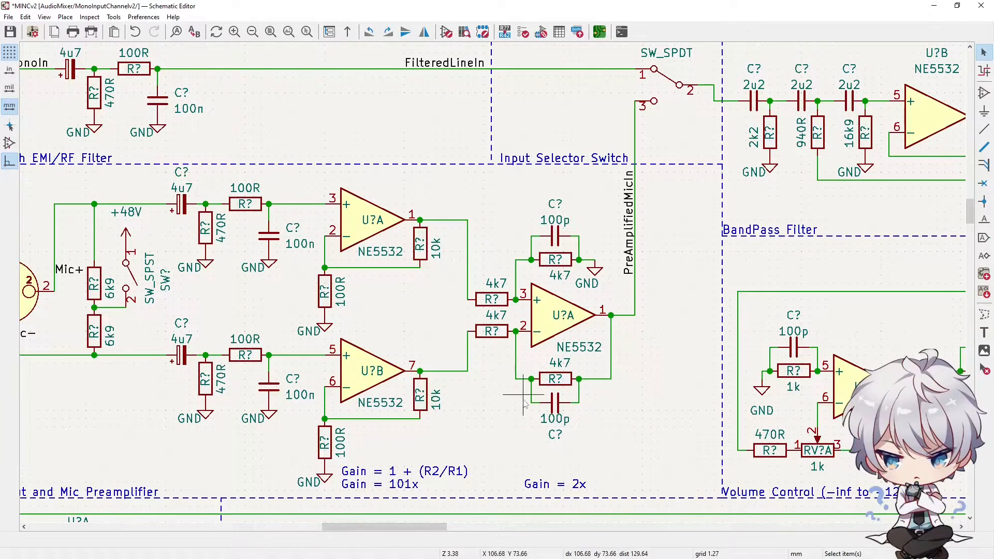
pyautogui.moveTo(428, 355)
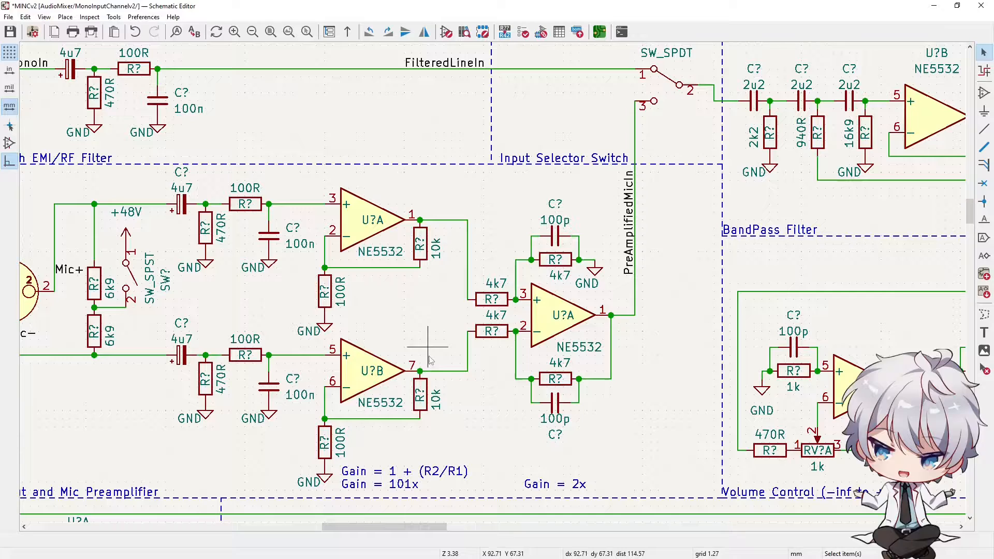
pyautogui.moveTo(465, 332)
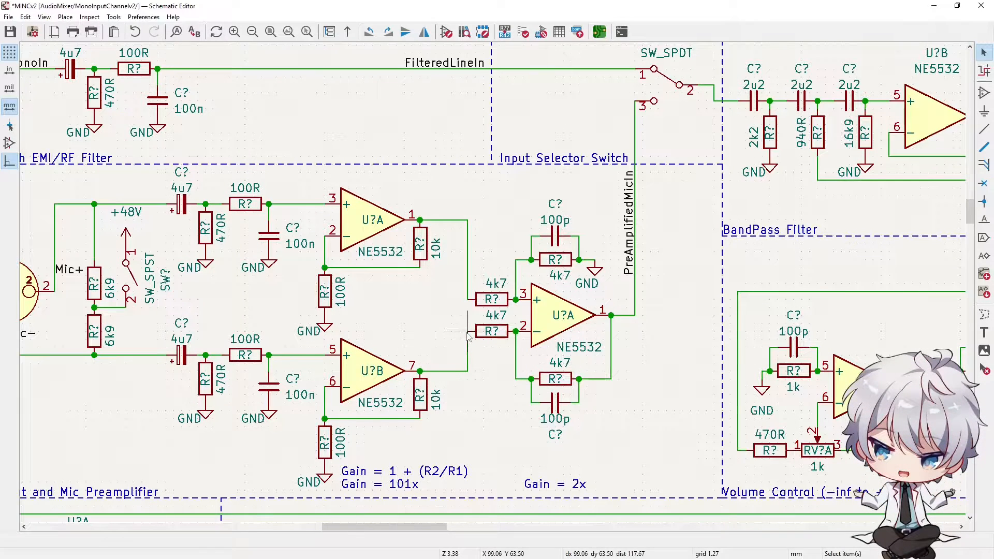
pyautogui.moveTo(510, 231)
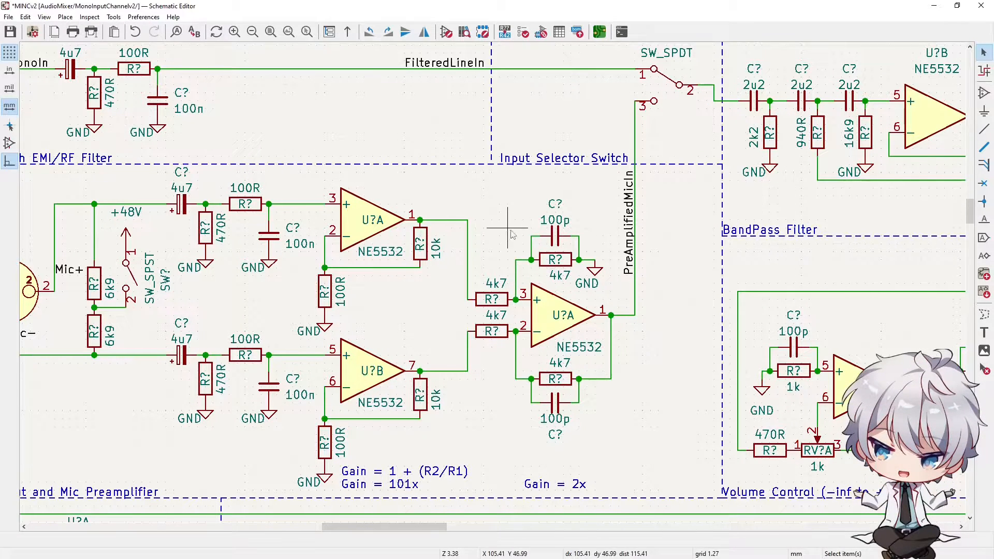
pyautogui.moveTo(510, 421)
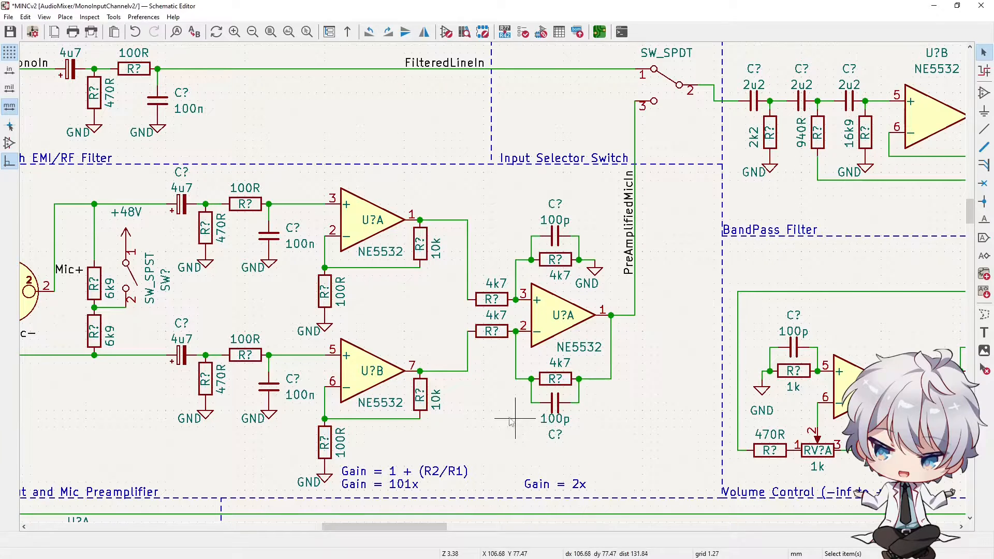
pyautogui.moveTo(634, 270)
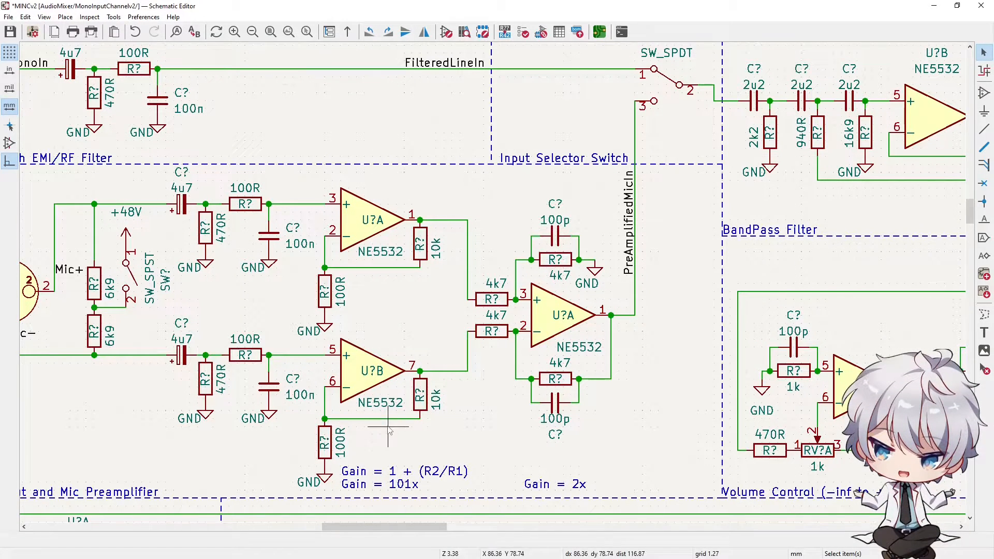
pyautogui.moveTo(364, 437)
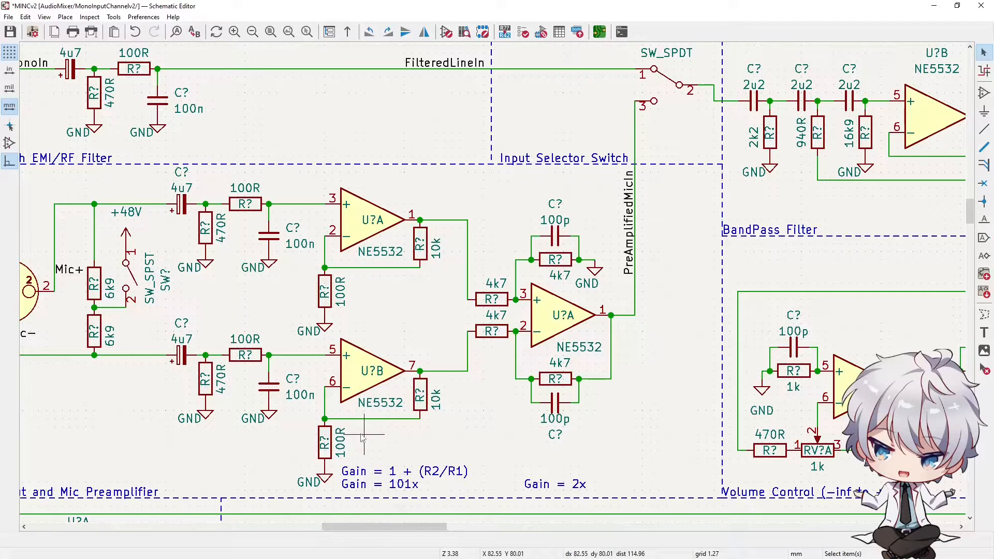
pyautogui.moveTo(453, 479)
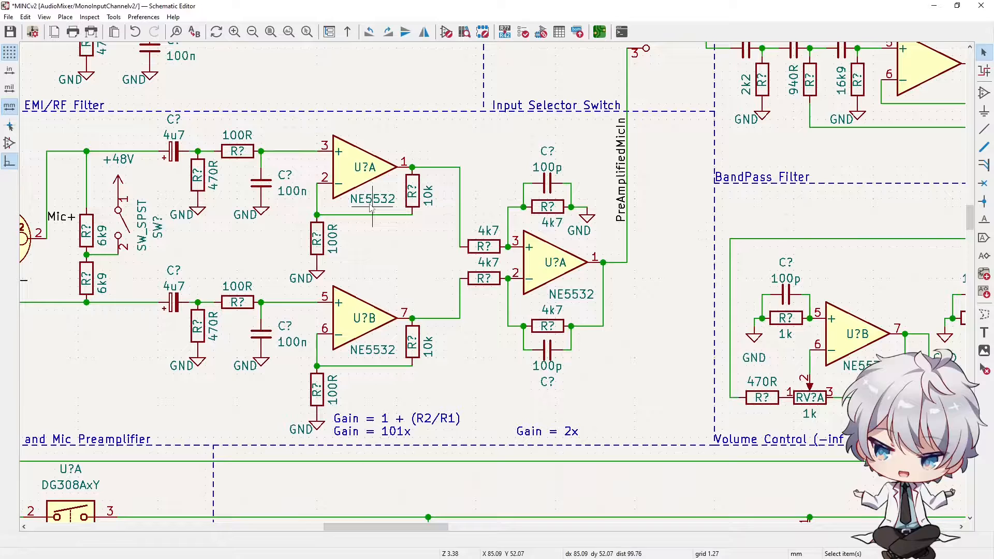
pyautogui.moveTo(383, 453)
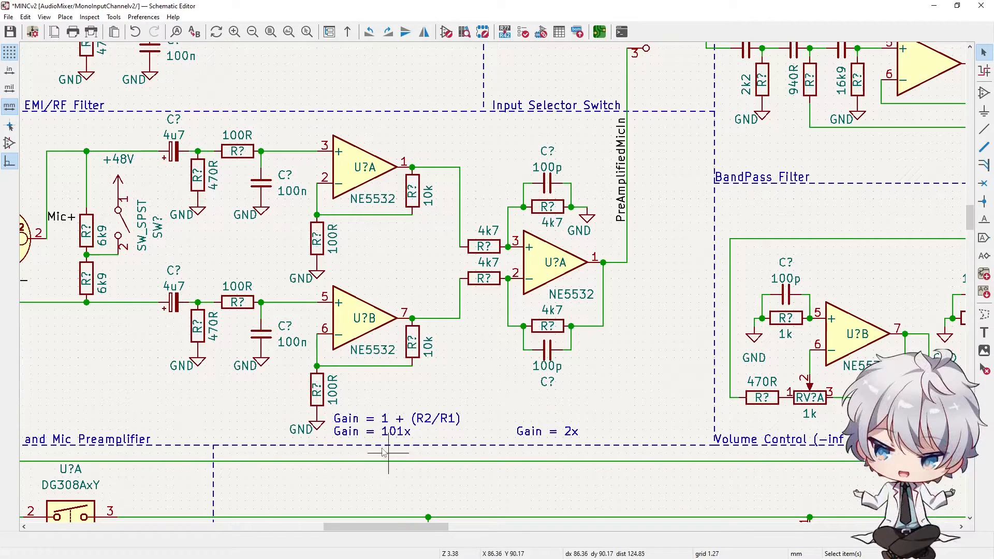
pyautogui.moveTo(383, 444)
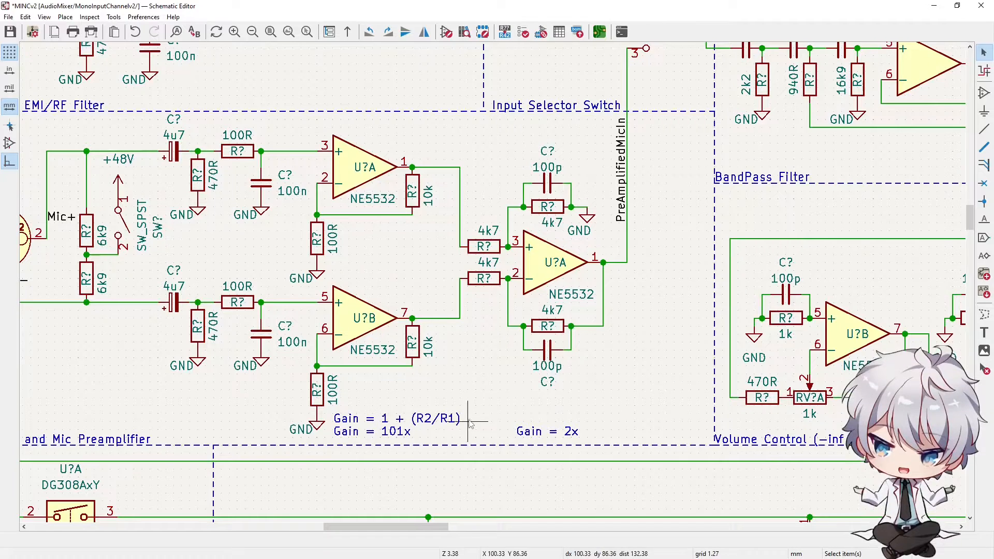
pyautogui.moveTo(307, 224)
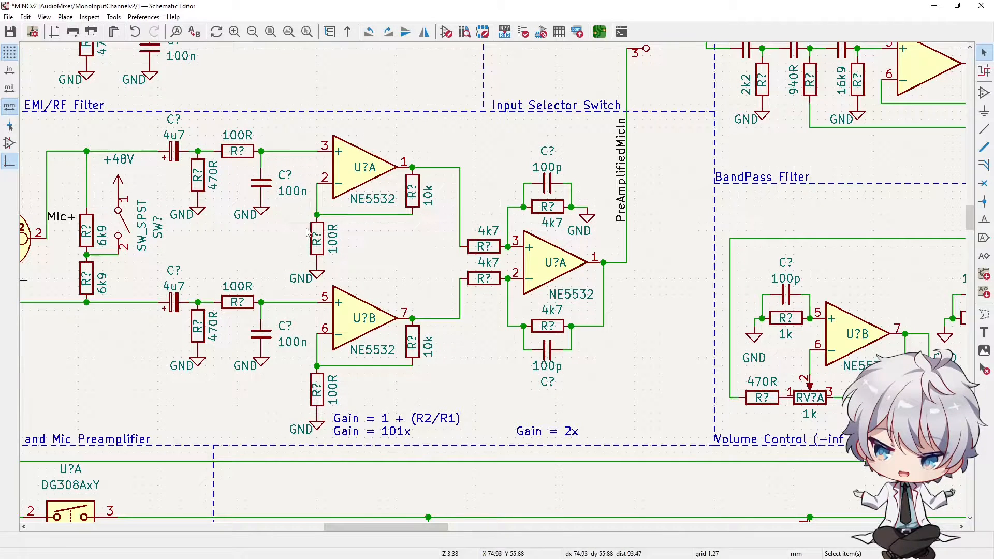
pyautogui.moveTo(427, 434)
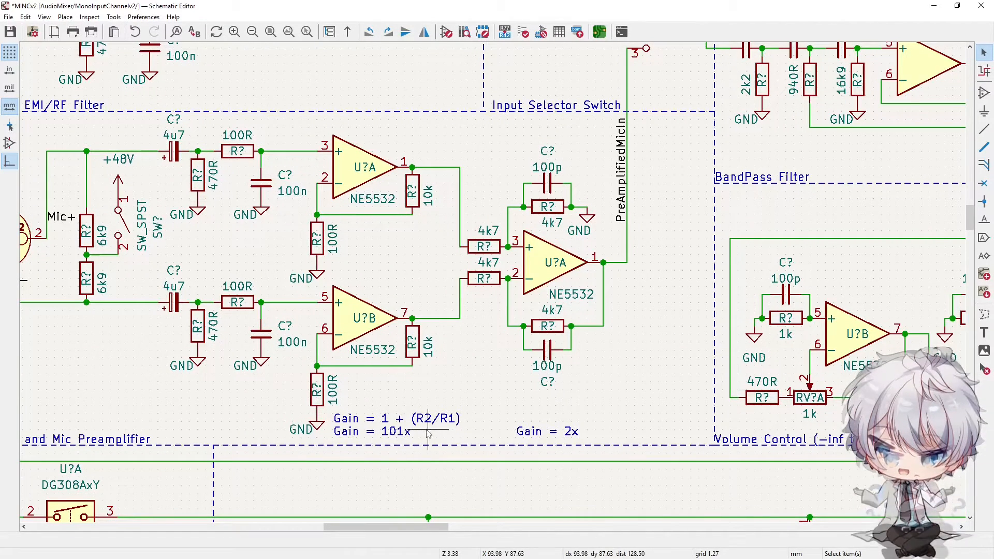
pyautogui.moveTo(266, 393)
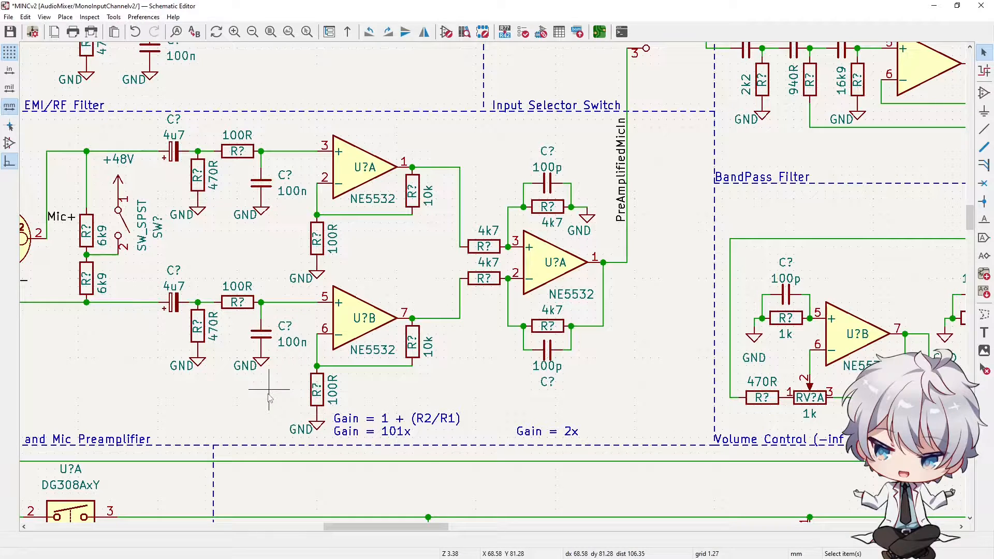
pyautogui.moveTo(397, 444)
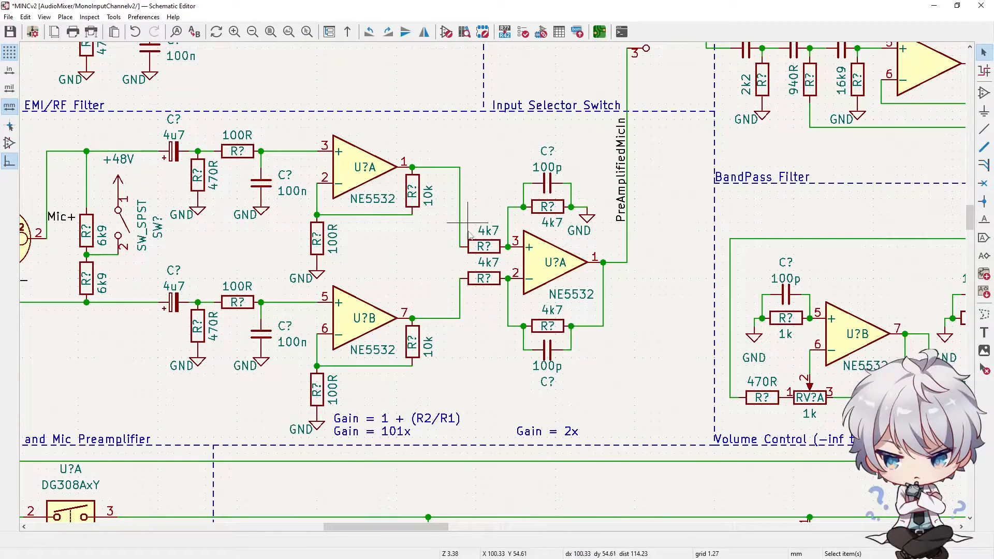
pyautogui.moveTo(570, 434)
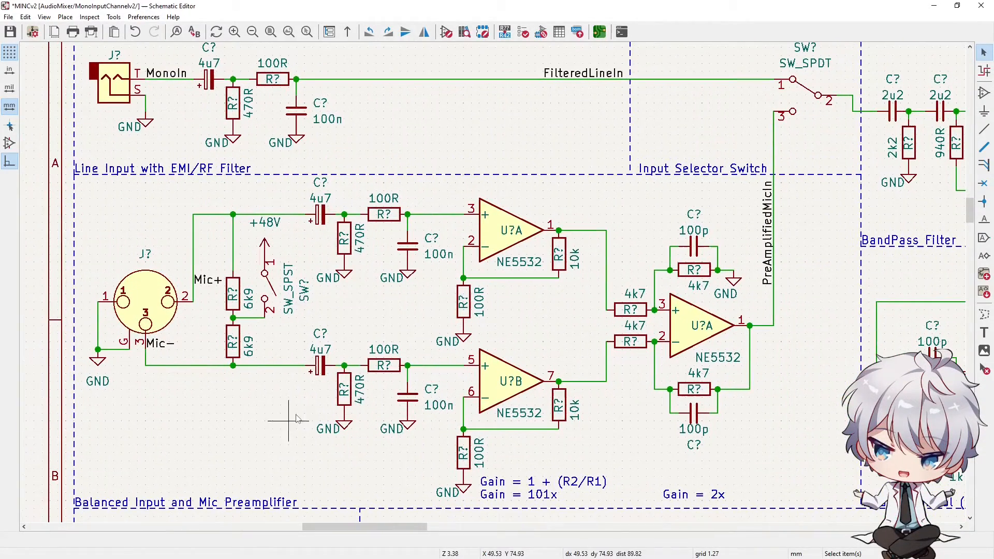
pyautogui.scroll(3)
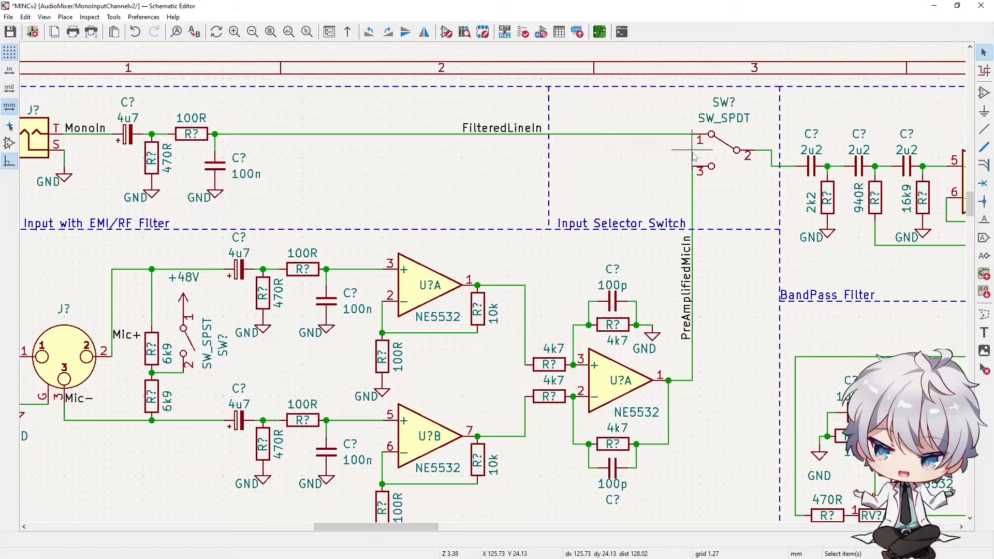
pyautogui.moveTo(323, 478)
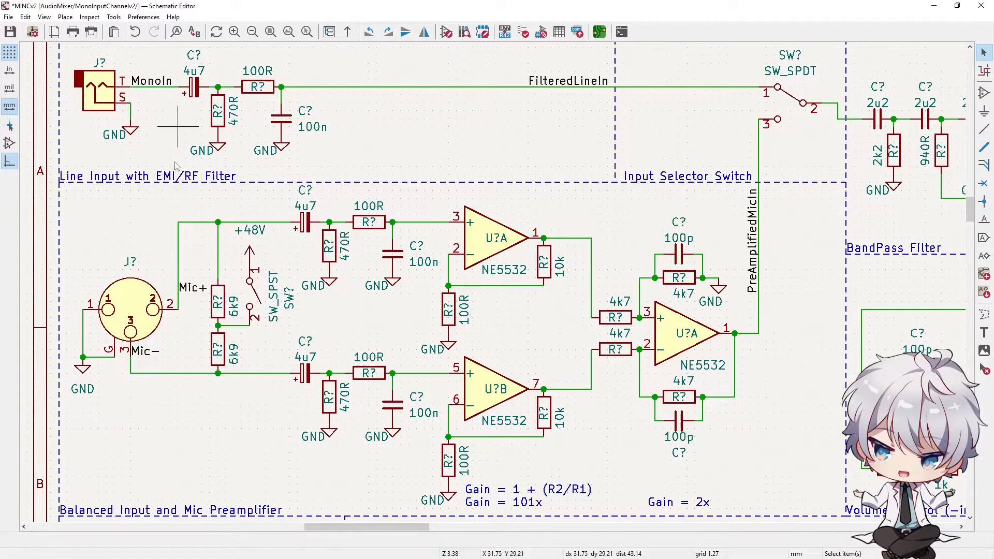
pyautogui.moveTo(705, 479)
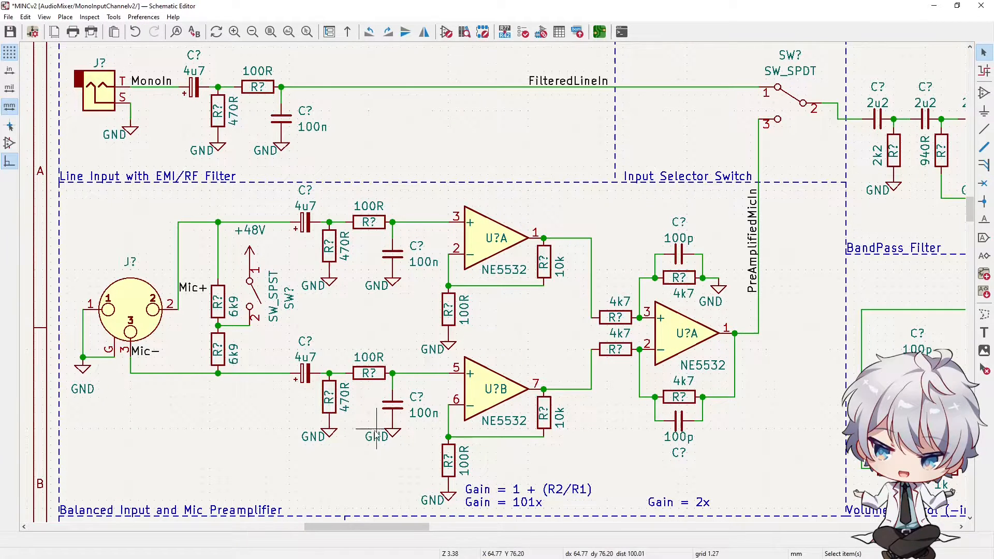
pyautogui.moveTo(120, 451)
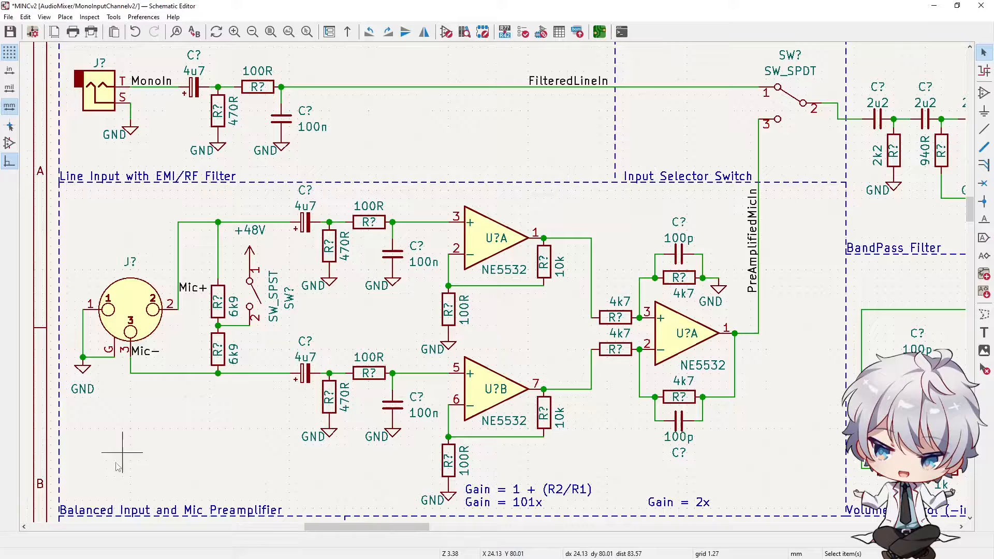
pyautogui.moveTo(155, 371)
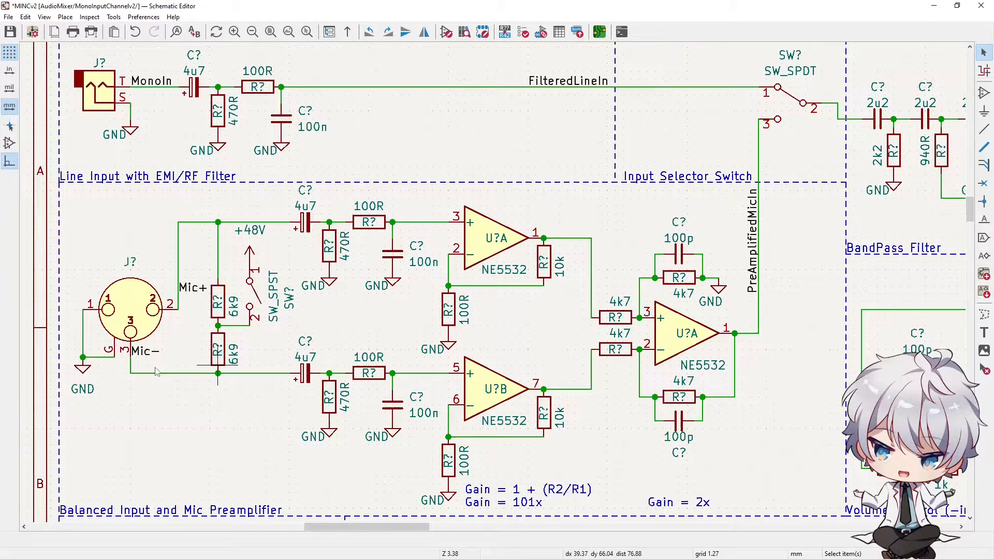
pyautogui.moveTo(478, 332)
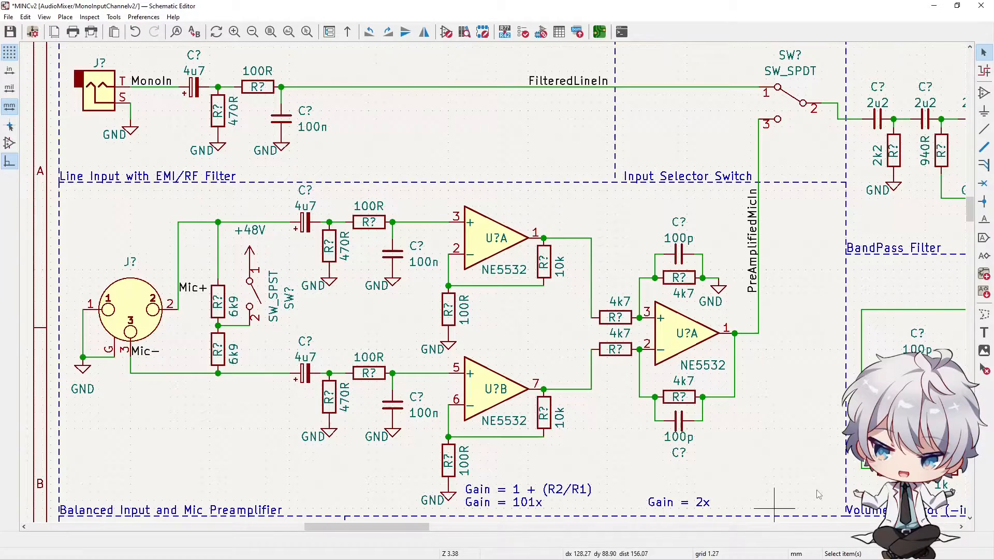
pyautogui.moveTo(177, 228)
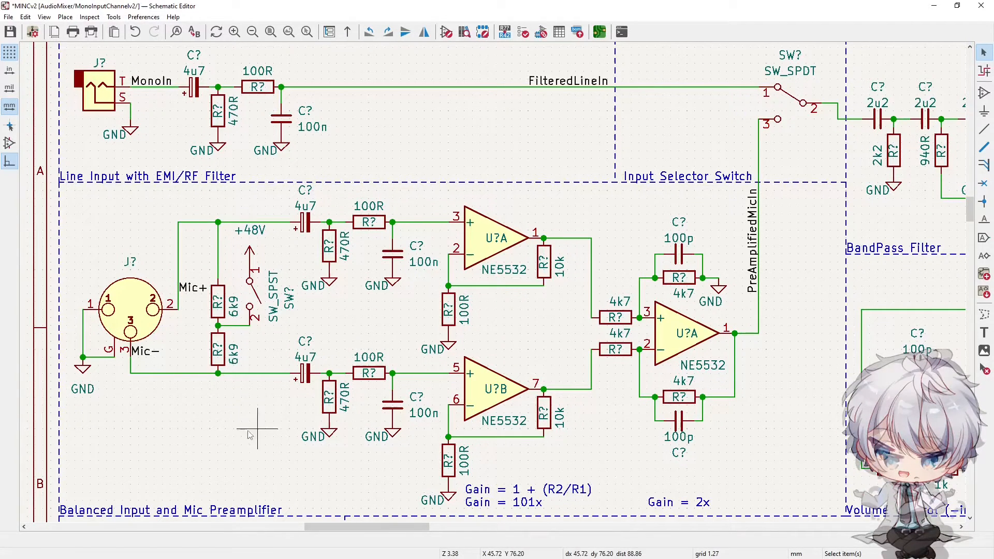
pyautogui.moveTo(185, 473)
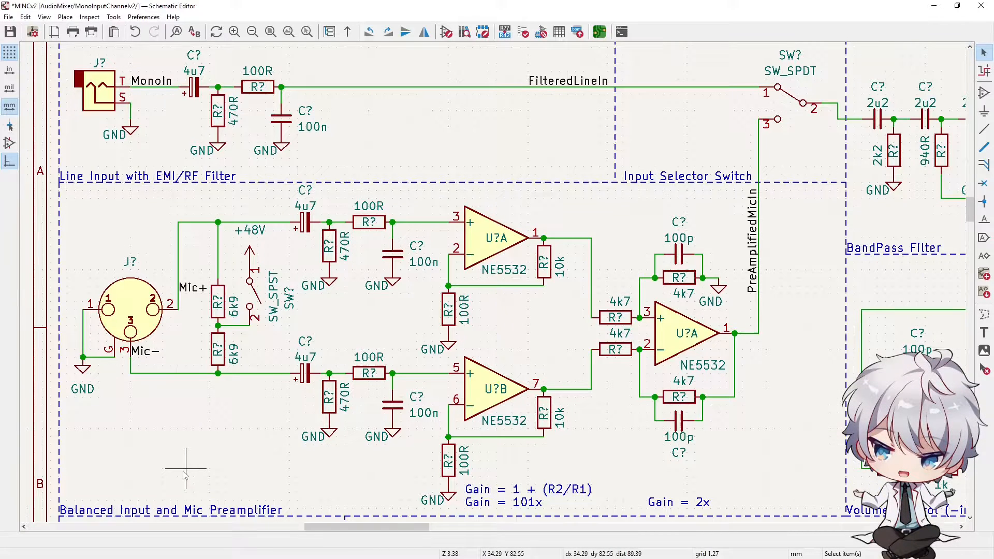